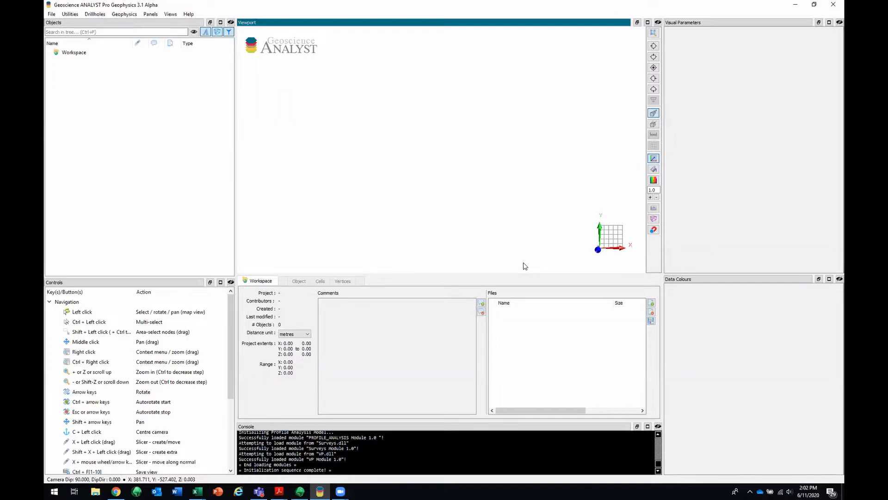
{"action": "mouse_move", "coordinate": [460, 229]}
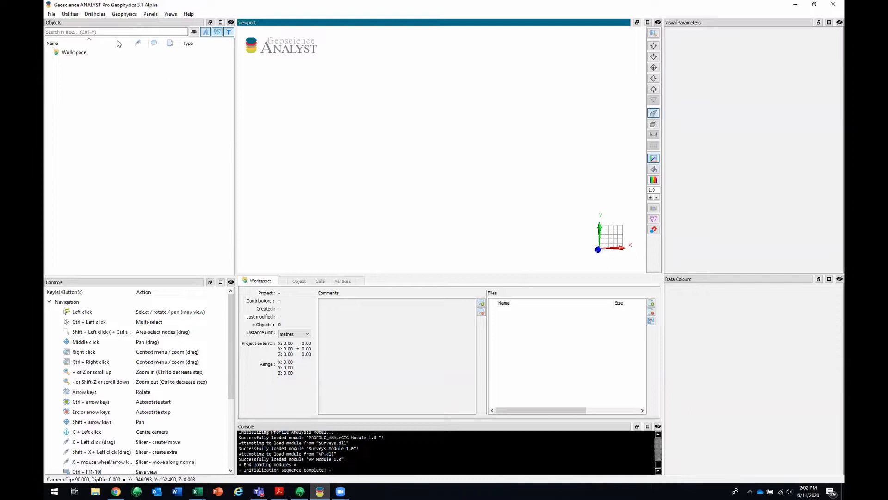
Start the ASCII drillhole import from the File menu.
{"action": "left_click", "coordinate": [50, 14]}
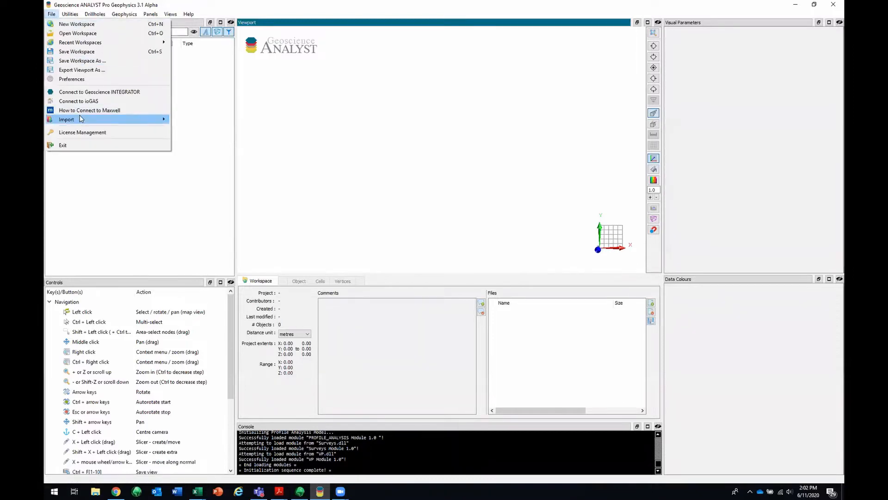
{"action": "mouse_move", "coordinate": [188, 127]}
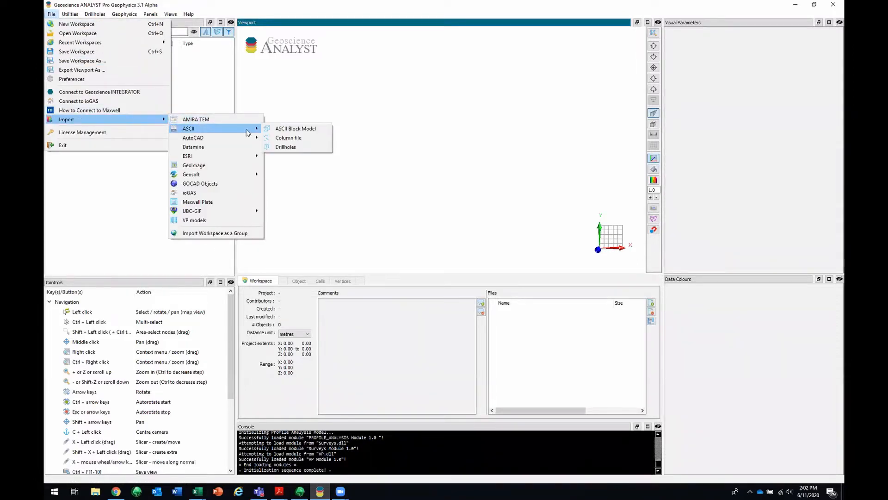
{"action": "mouse_move", "coordinate": [286, 147]}
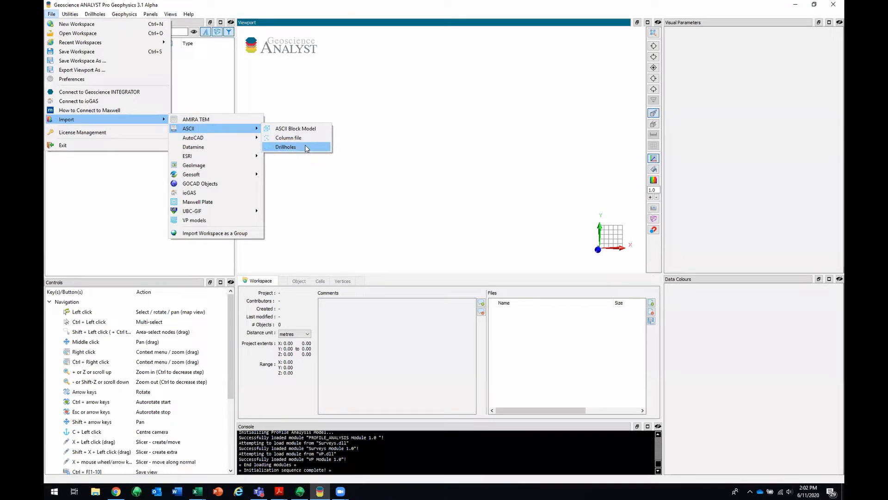
{"action": "left_click", "coordinate": [286, 147]}
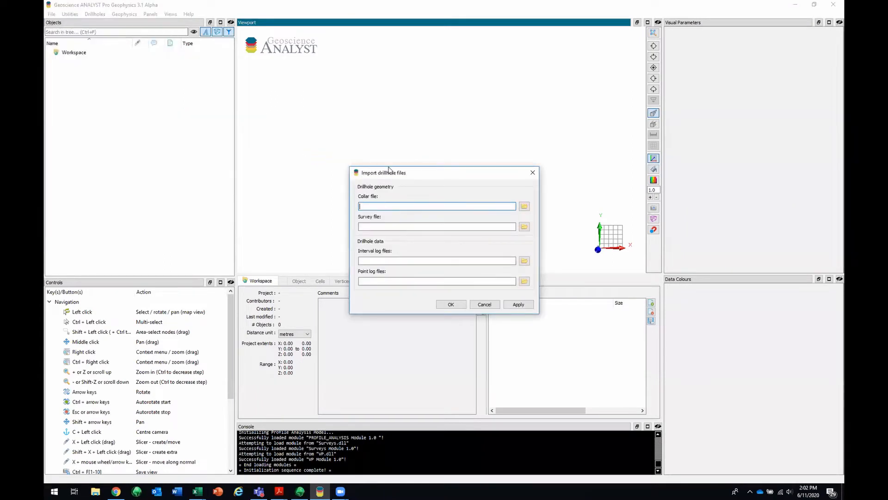
Assign ddh_collars.csv as the collar file and browse for the survey file.
{"action": "left_click_drag", "start_coordinate": [388, 172], "coordinate": [435, 123]}
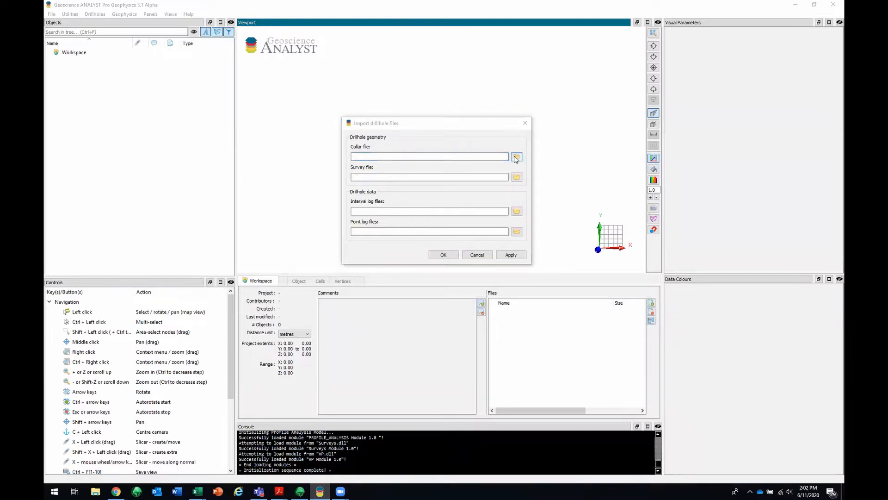
{"action": "left_click", "coordinate": [516, 156]}
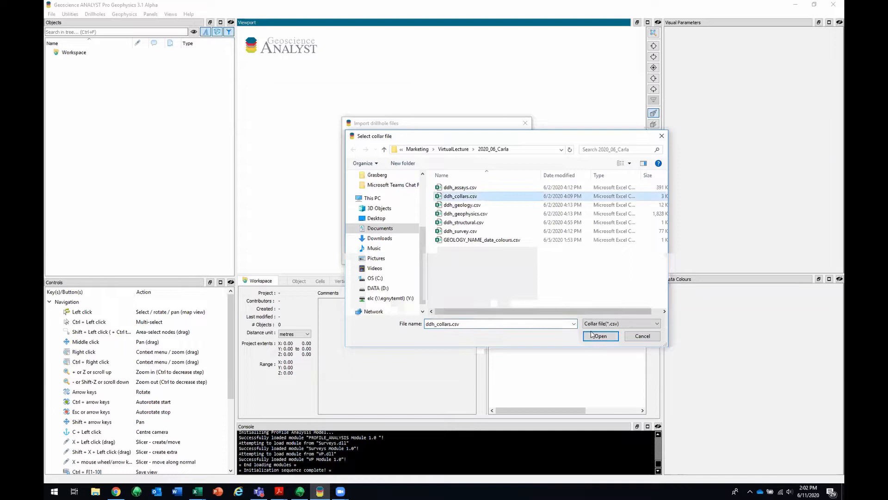
{"action": "left_click", "coordinate": [600, 336]}
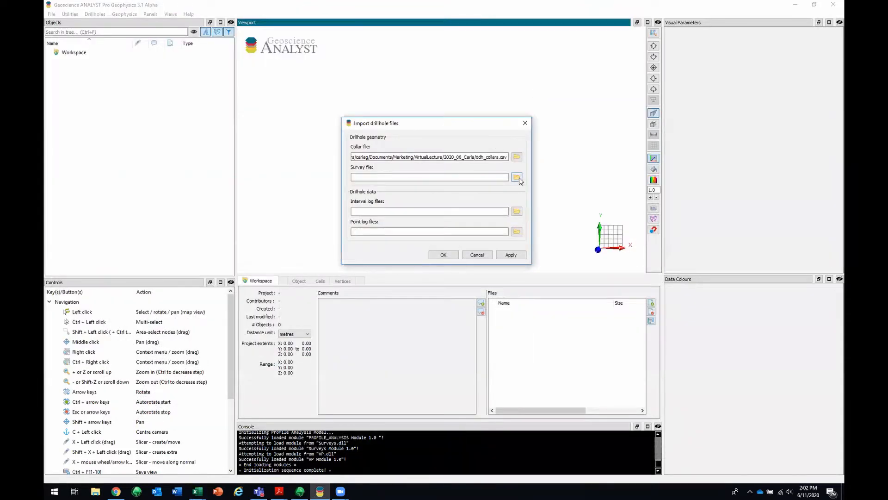
{"action": "left_click", "coordinate": [516, 177]}
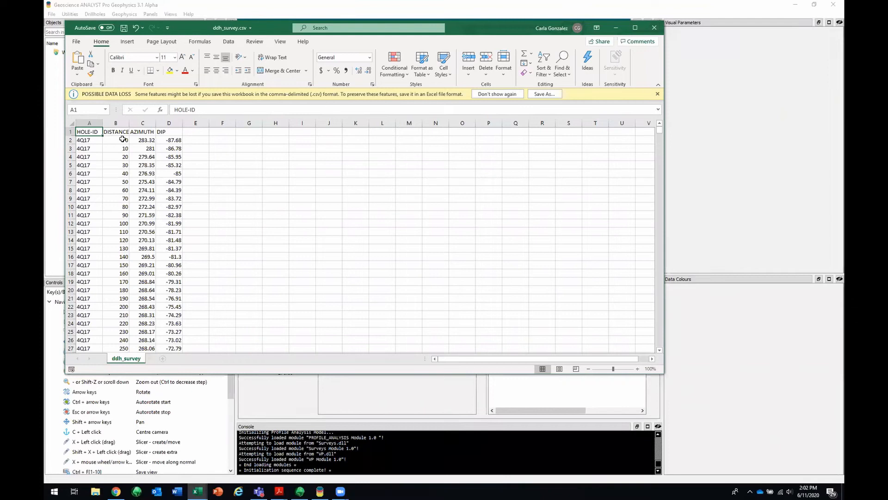
{"action": "mouse_move", "coordinate": [182, 146]}
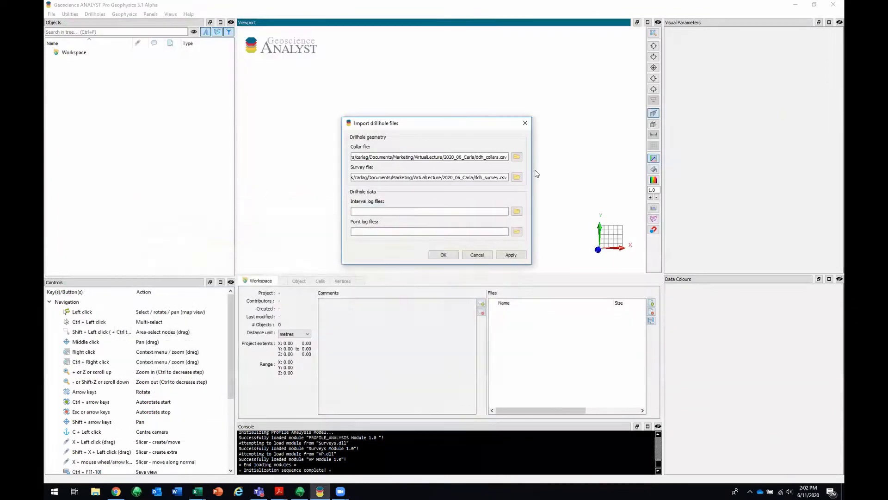
Add ddh_assays.csv and ddh_geology.csv as interval log files.
{"action": "left_click", "coordinate": [516, 211]}
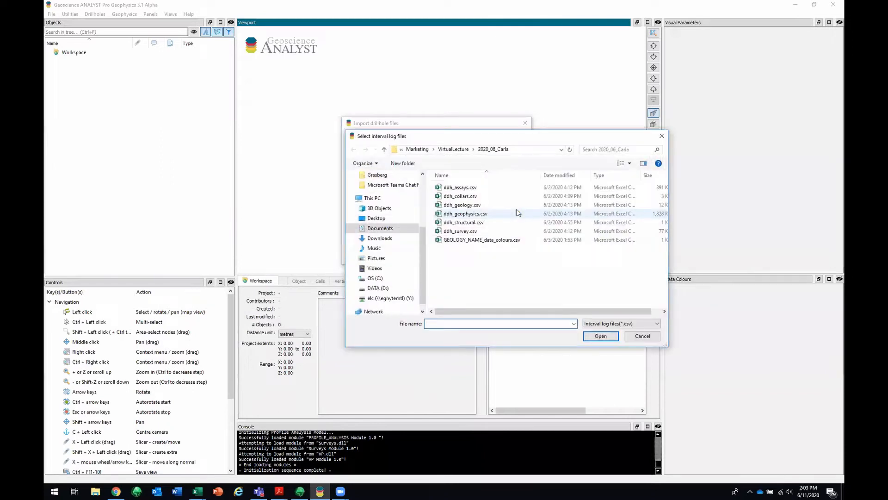
{"action": "left_click", "coordinate": [460, 187]}
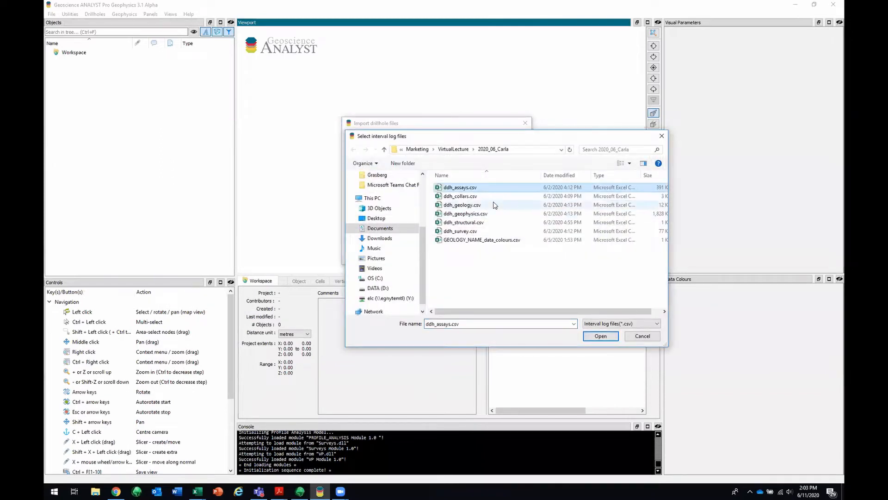
{"action": "left_click", "coordinate": [600, 335]}
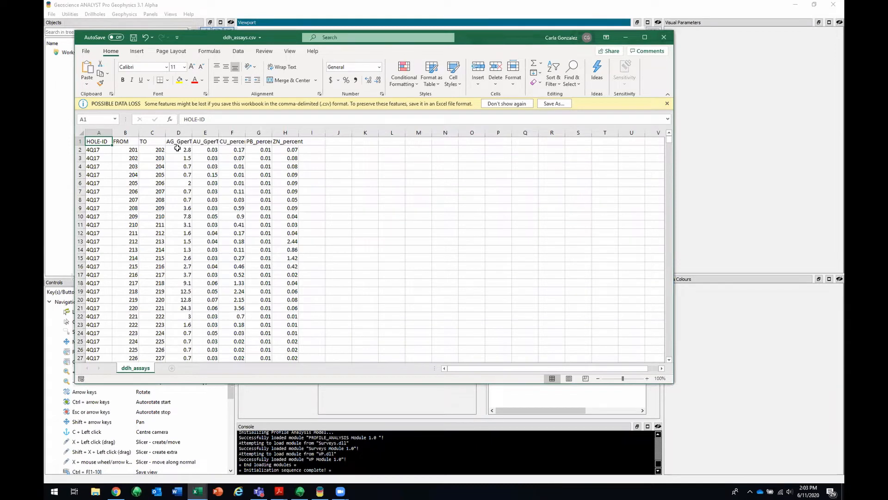
{"action": "mouse_move", "coordinate": [184, 159]}
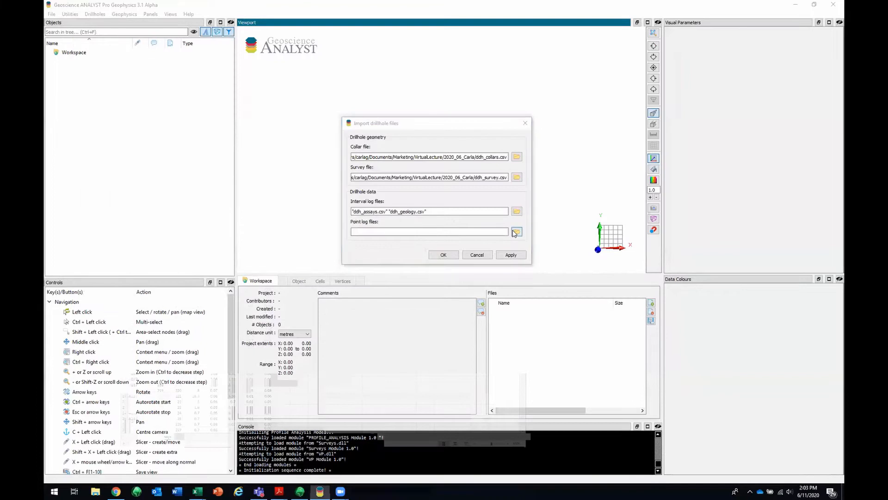
Add ddh_geophysics.csv and ddh_structural.csv as point log files.
{"action": "left_click", "coordinate": [517, 231]}
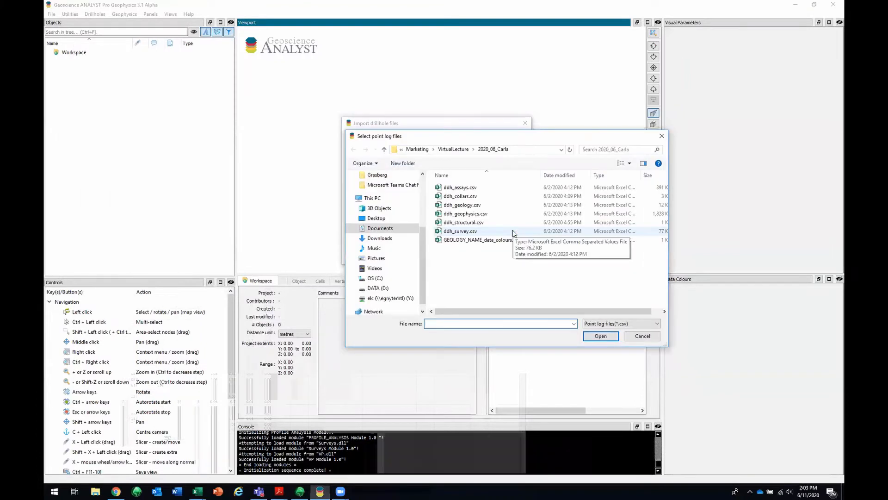
{"action": "left_click", "coordinate": [463, 222]}
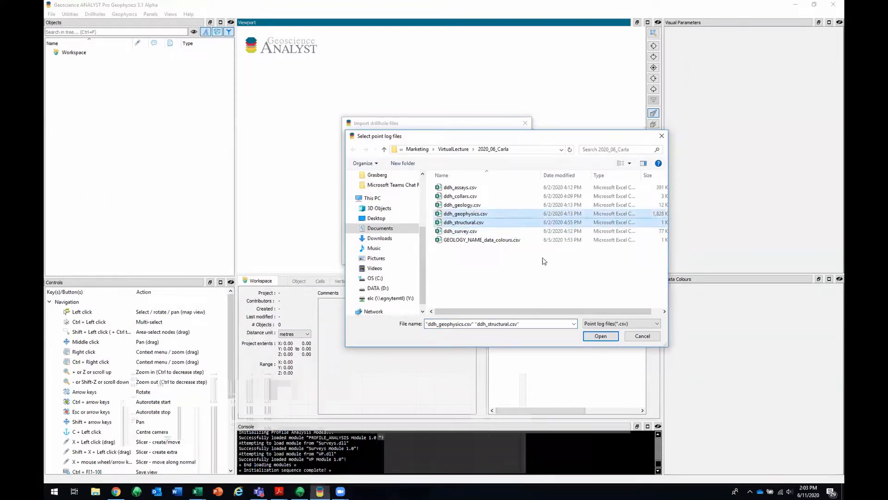
{"action": "left_click", "coordinate": [600, 336]}
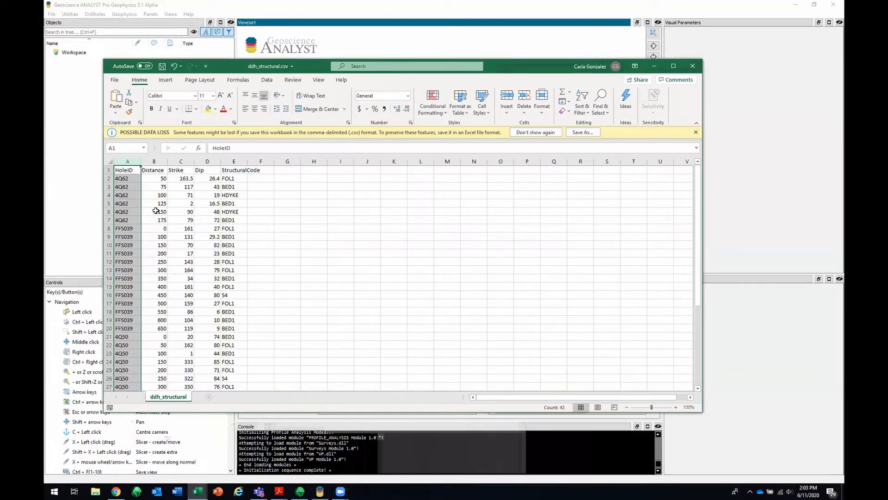
{"action": "mouse_move", "coordinate": [179, 203]}
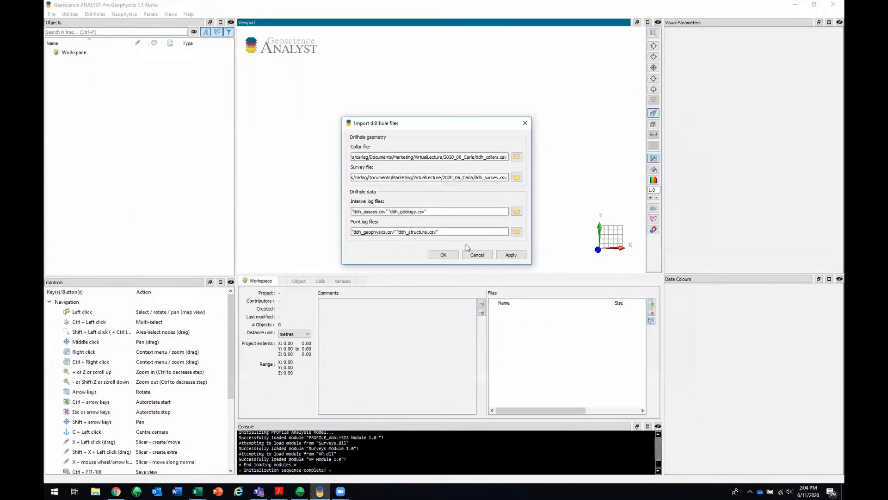
Run the import, keeping HOLE-ID as the hole ID column and accepting the collar and point log column assignments.
{"action": "left_click", "coordinate": [444, 254]}
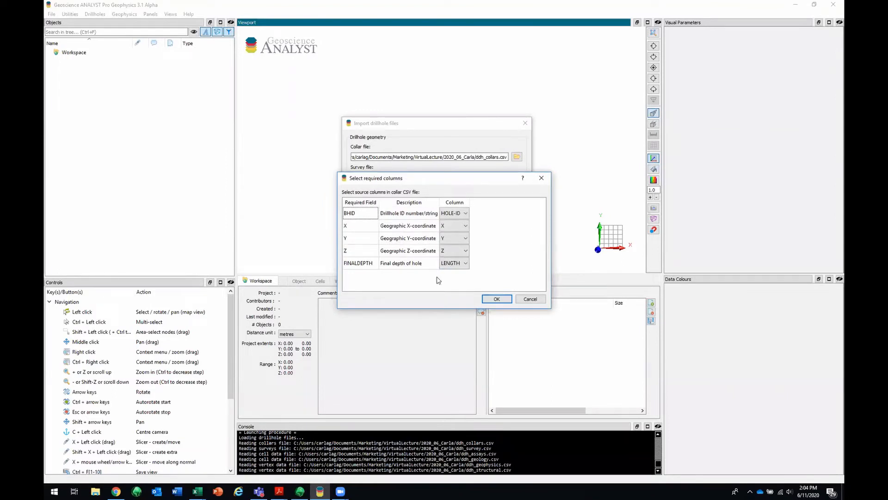
{"action": "mouse_move", "coordinate": [390, 256]}
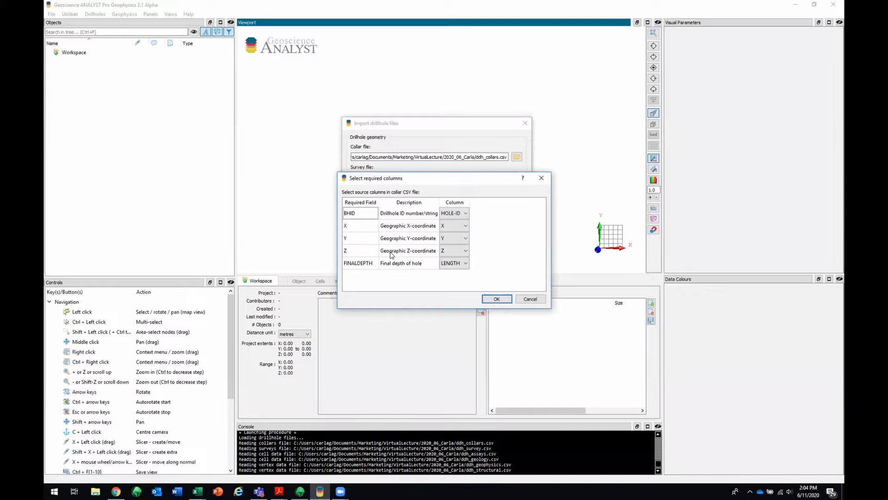
{"action": "mouse_move", "coordinate": [473, 244]}
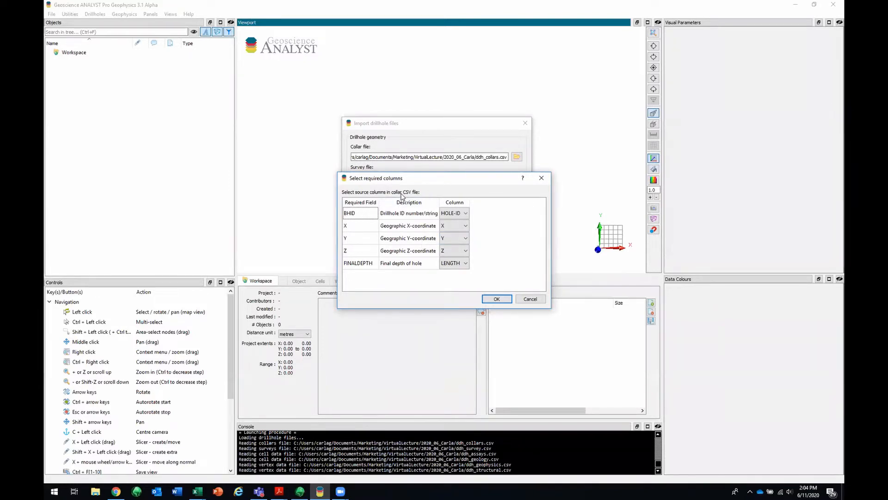
{"action": "mouse_move", "coordinate": [374, 218]}
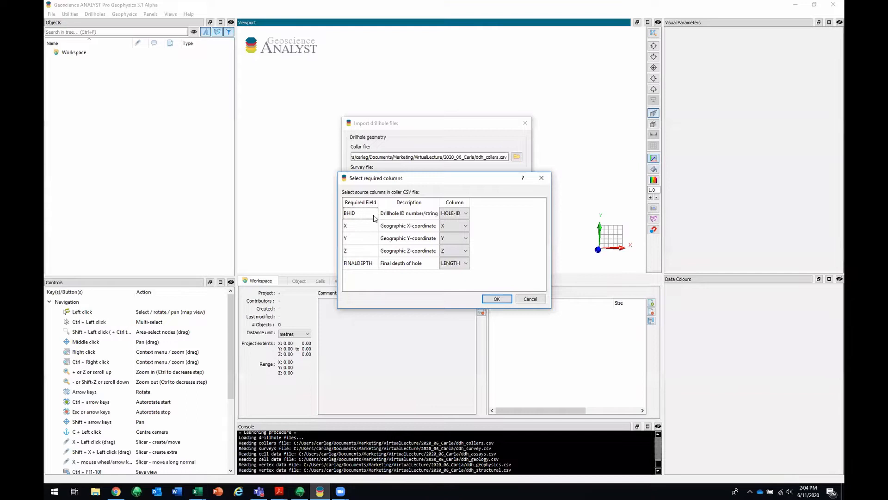
{"action": "mouse_move", "coordinate": [371, 219]}
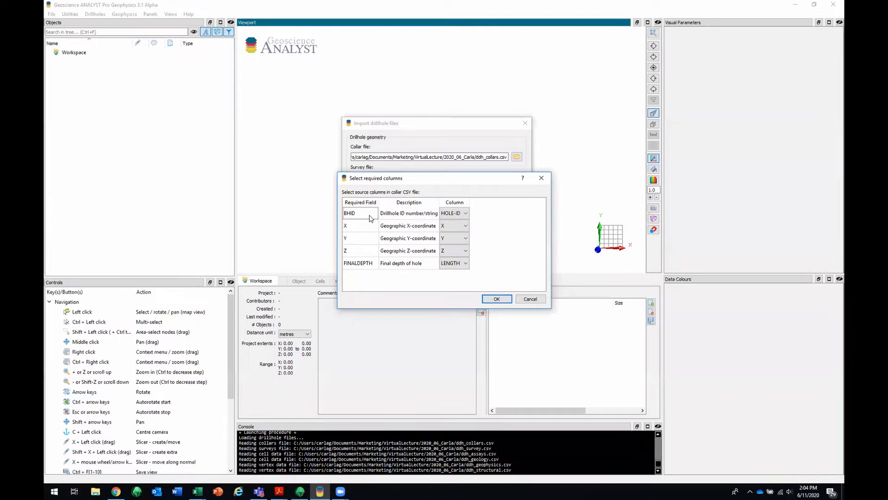
{"action": "left_click", "coordinate": [454, 213]}
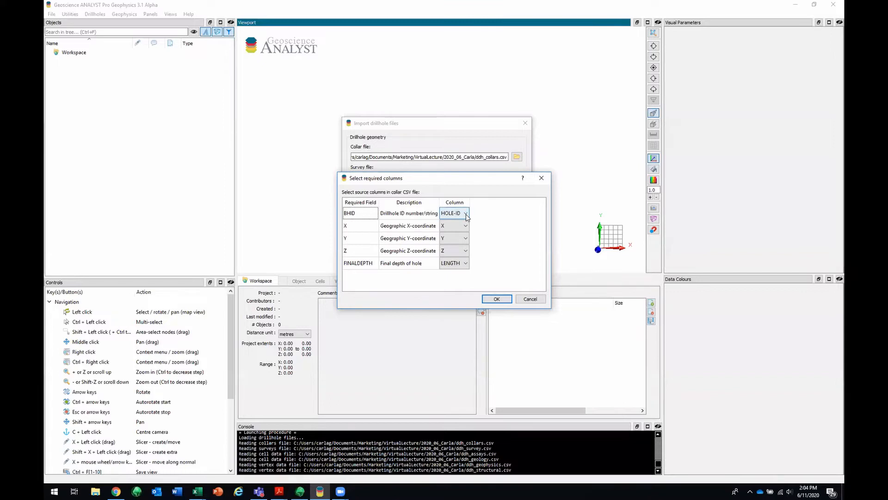
{"action": "left_click", "coordinate": [465, 213]}
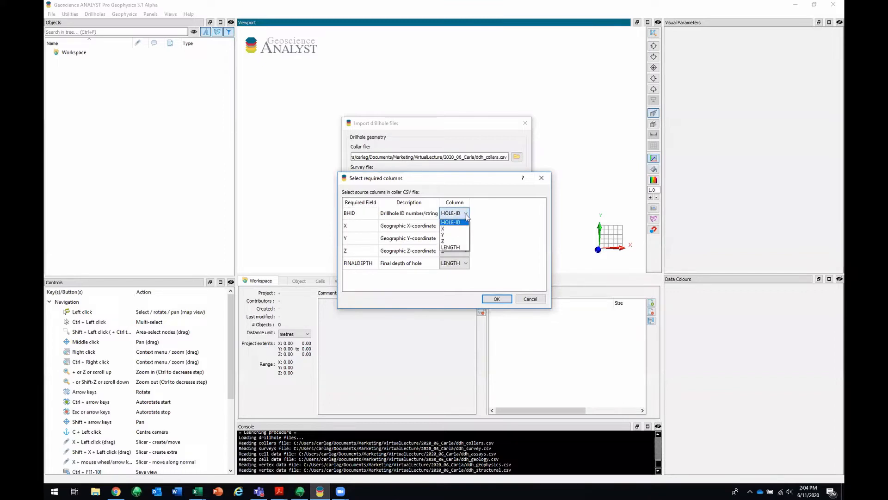
{"action": "mouse_move", "coordinate": [451, 240]}
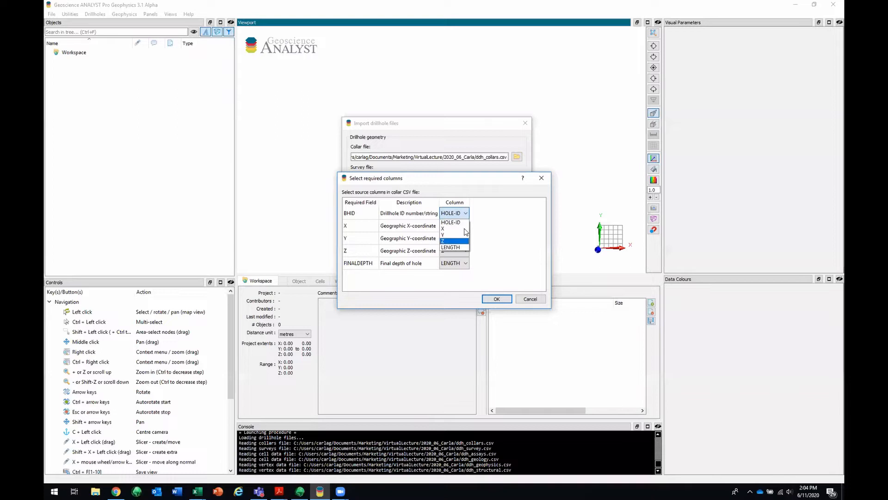
{"action": "left_click", "coordinate": [442, 228]}
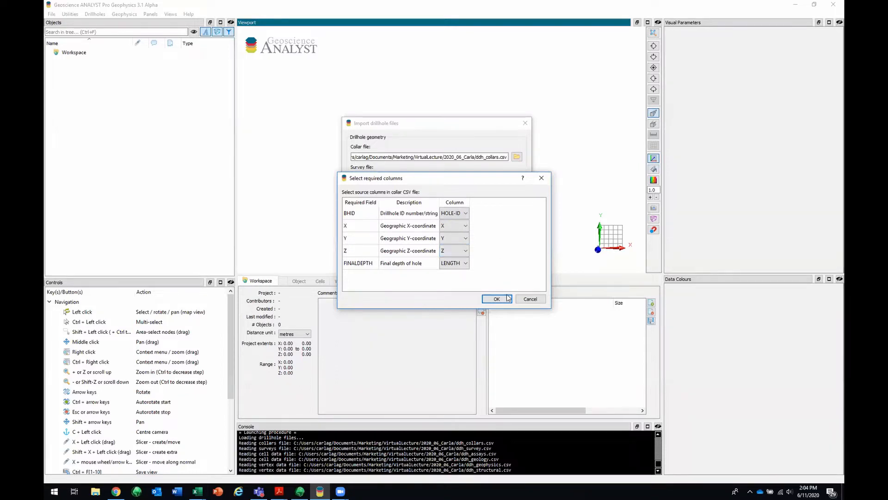
{"action": "left_click", "coordinate": [496, 299]}
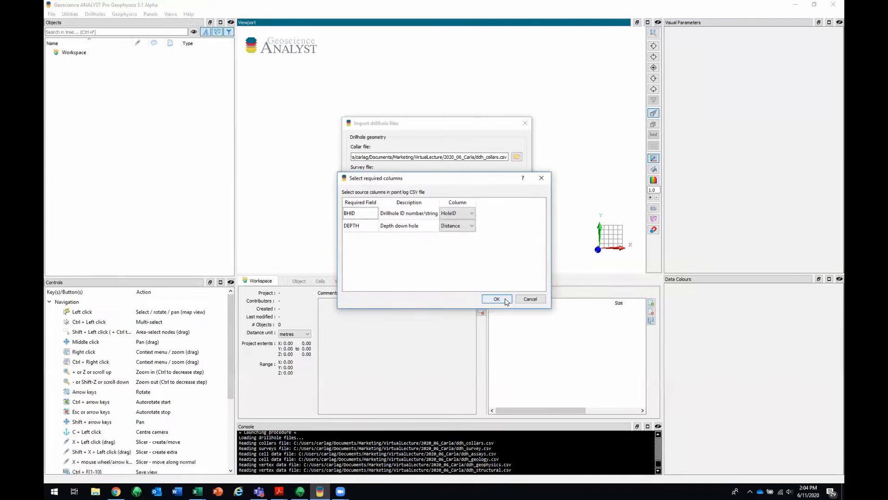
{"action": "left_click", "coordinate": [496, 299]}
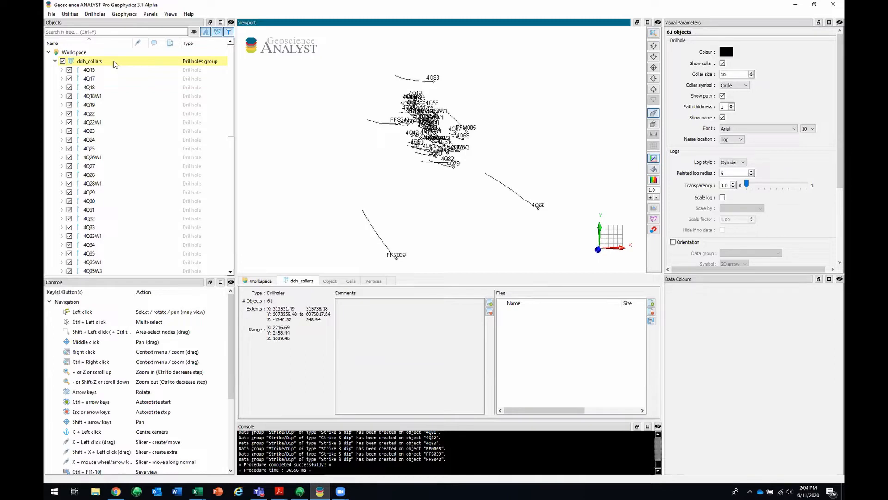
Bring the ddh_collars group into view and turn off the drillhole name labels.
{"action": "double_click", "coordinate": [89, 61]}
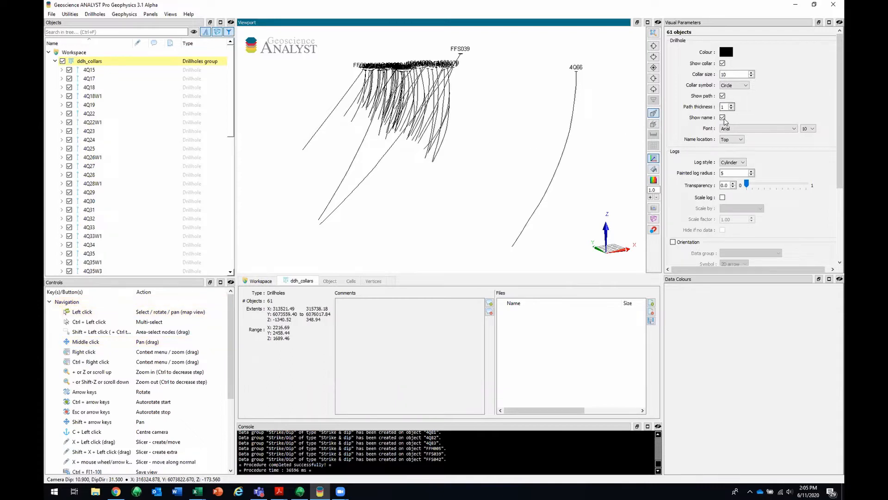
{"action": "left_click", "coordinate": [722, 117]}
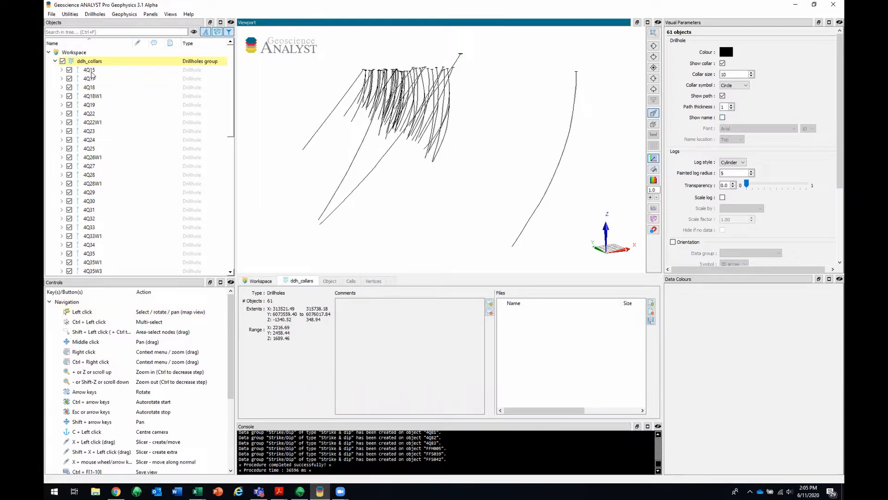
Select drillhole 4Q15 to show its collar, end-of-hole and 325.22 length.
{"action": "left_click", "coordinate": [89, 70]}
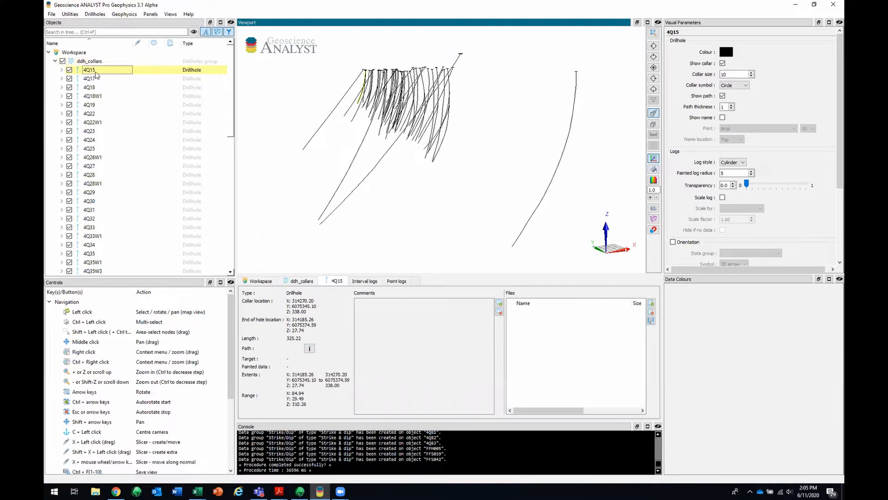
{"action": "mouse_move", "coordinate": [123, 77]}
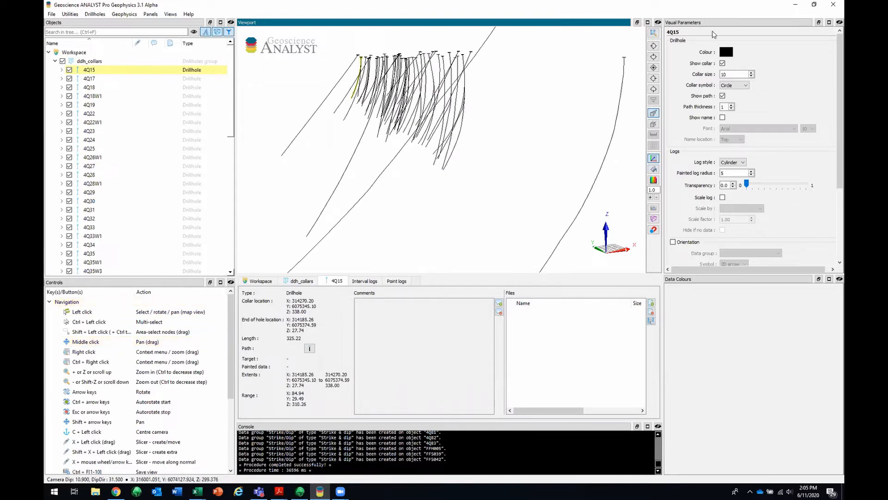
{"action": "mouse_move", "coordinate": [706, 39]}
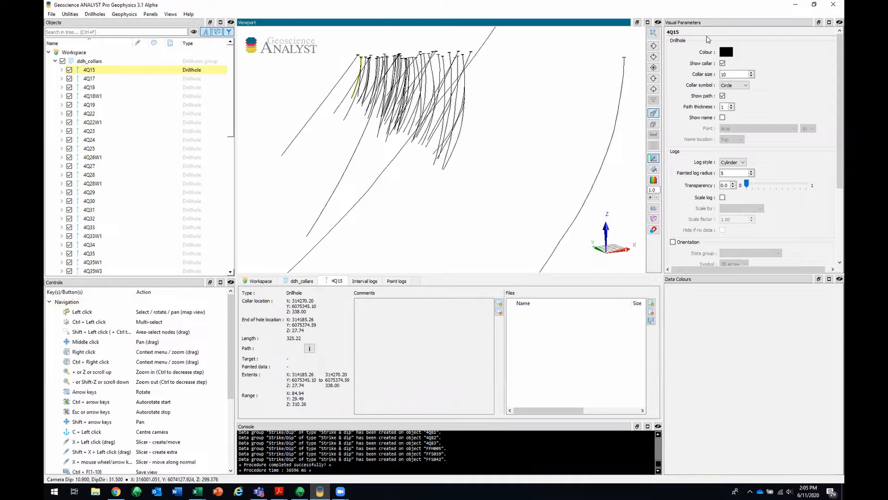
{"action": "mouse_move", "coordinate": [334, 289]}
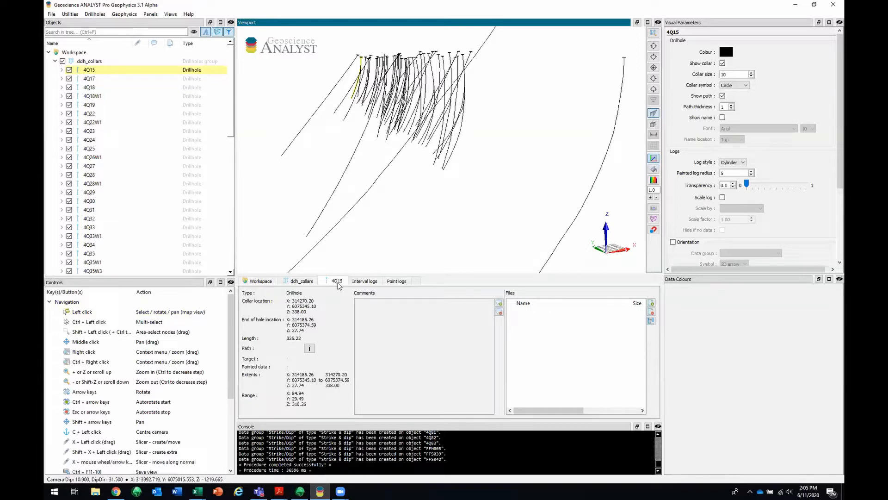
{"action": "mouse_move", "coordinate": [309, 297]}
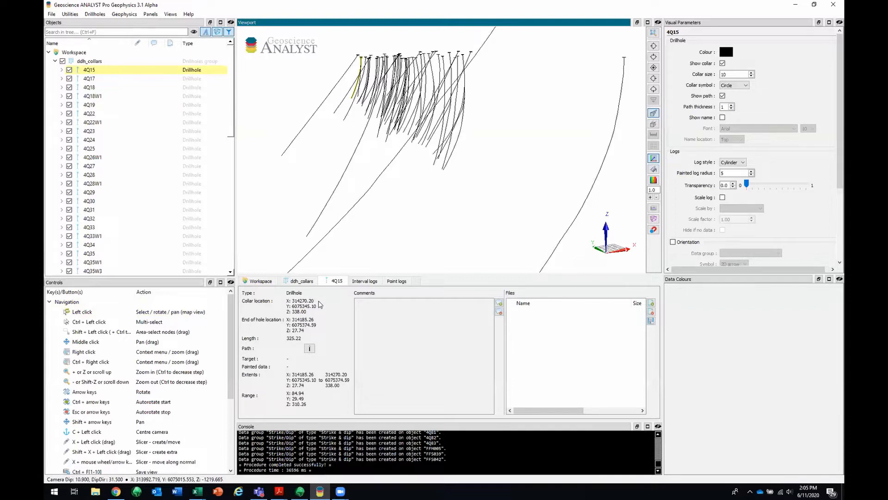
{"action": "mouse_move", "coordinate": [318, 325]}
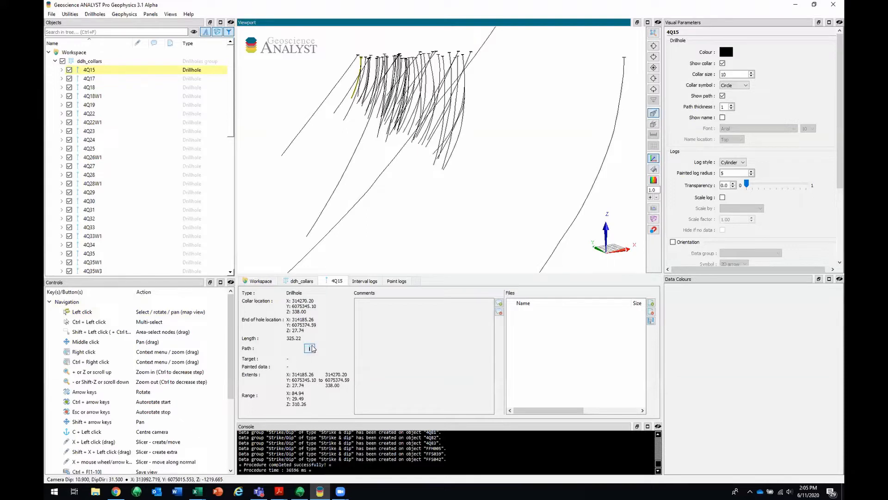
{"action": "left_click", "coordinate": [311, 348]}
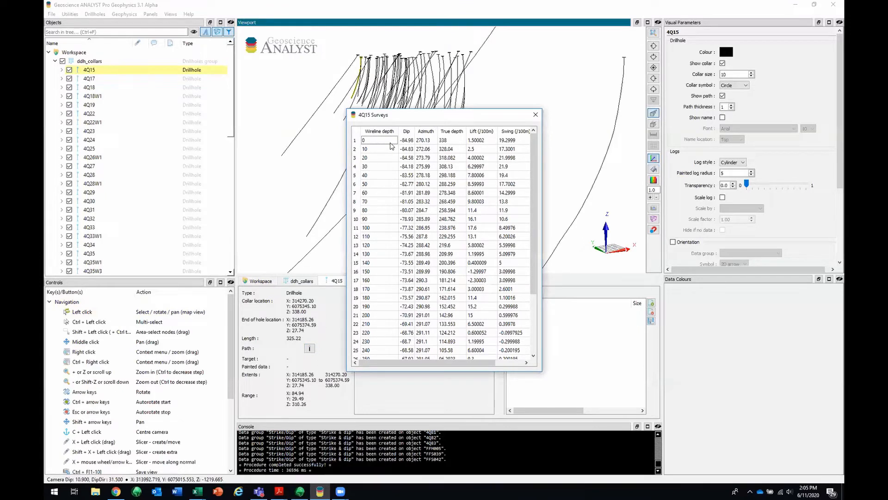
{"action": "mouse_move", "coordinate": [403, 146]}
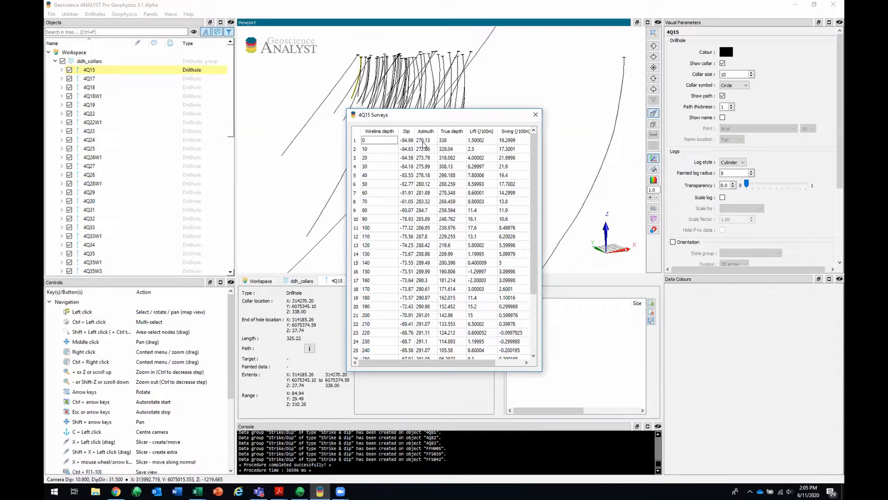
{"action": "mouse_move", "coordinate": [506, 147]}
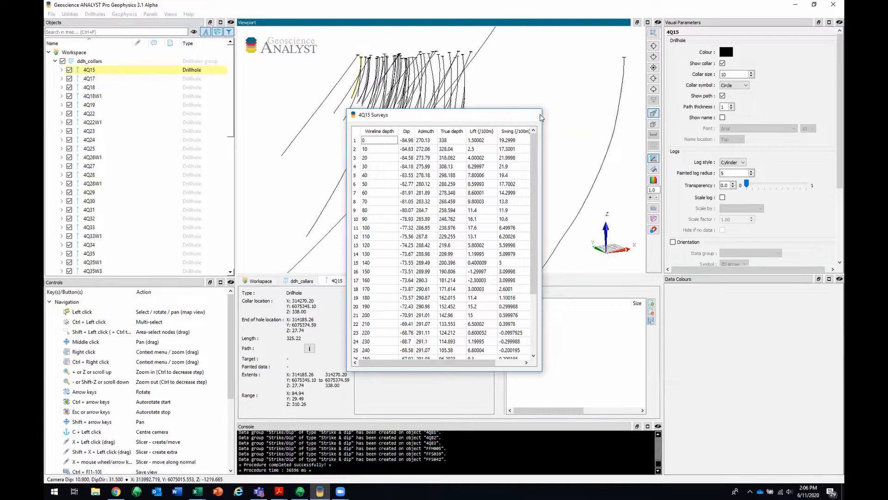
{"action": "left_click", "coordinate": [537, 114]}
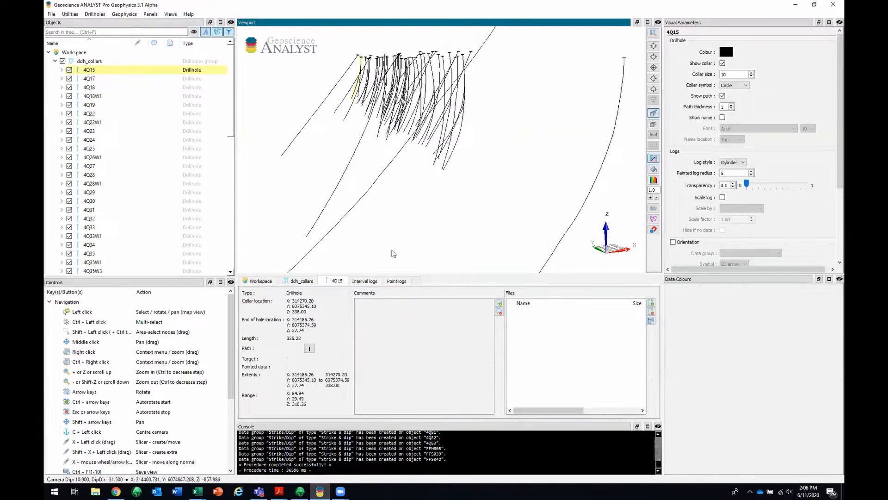
{"action": "left_click", "coordinate": [364, 281]}
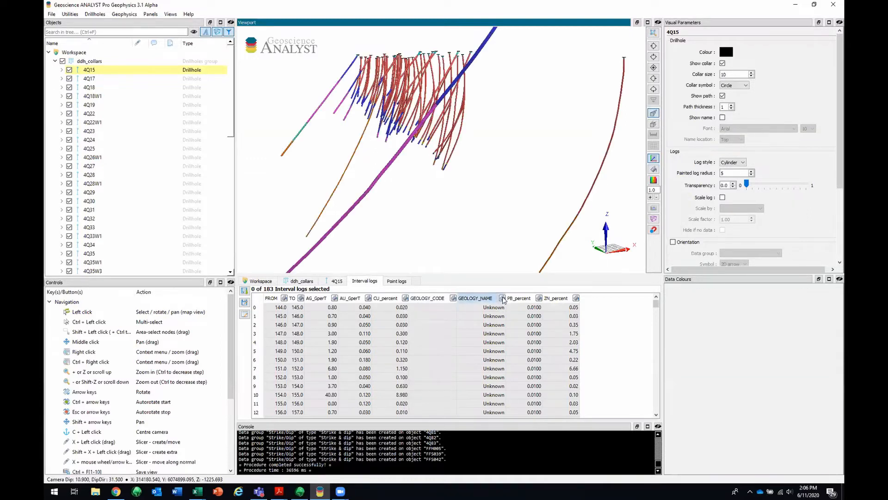
Colour the logs by GEOLOGY_NAME and recolour the Hidden_formation class orange.
{"action": "left_click", "coordinate": [501, 297]}
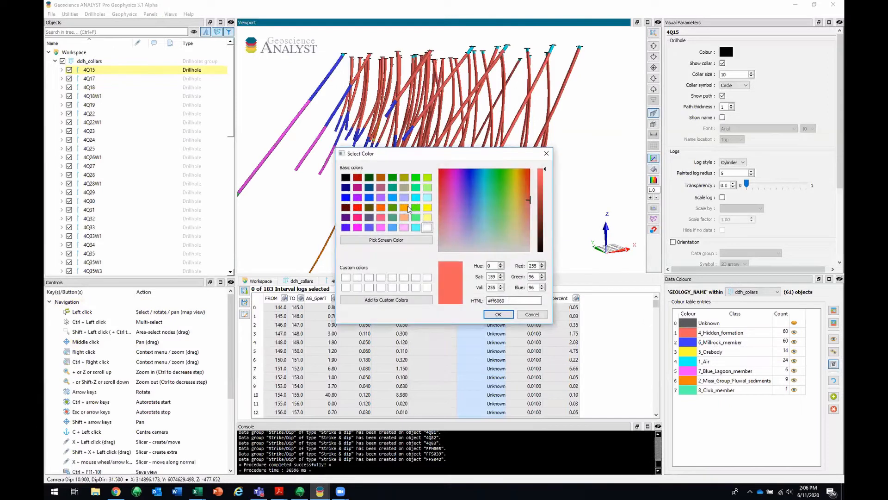
{"action": "left_click", "coordinate": [498, 314]}
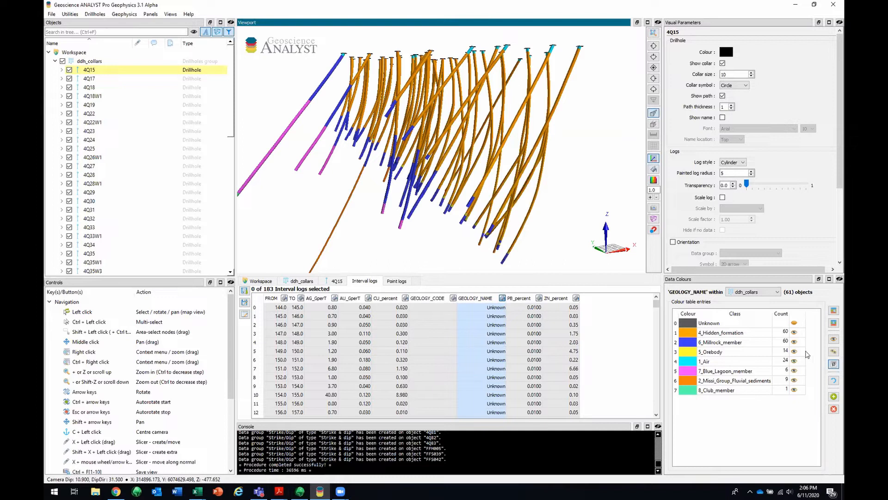
{"action": "mouse_move", "coordinate": [833, 324]}
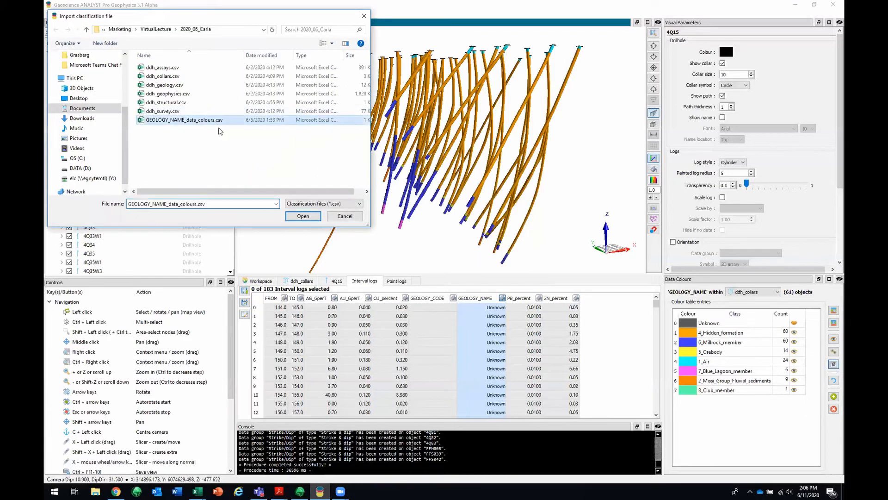
Load GEOLOGY_NAME_data_colours.csv and show only the Millrock_member intervals.
{"action": "left_click", "coordinate": [303, 215]}
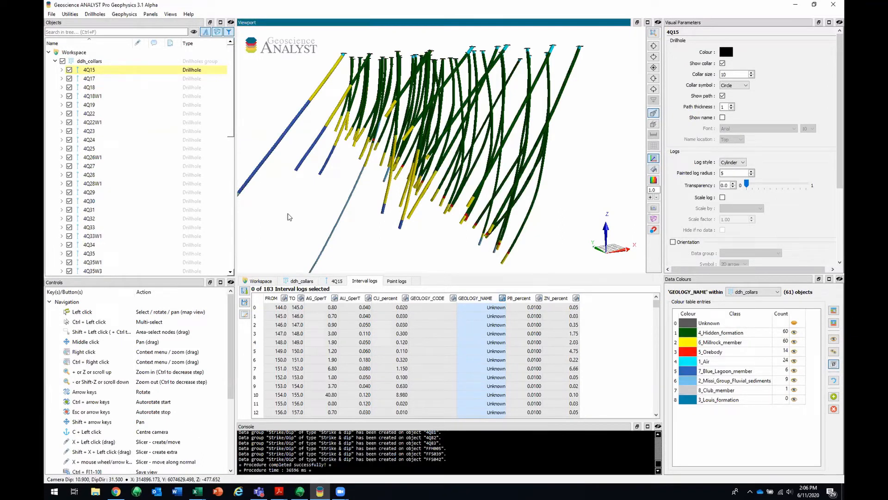
{"action": "mouse_move", "coordinate": [369, 220]}
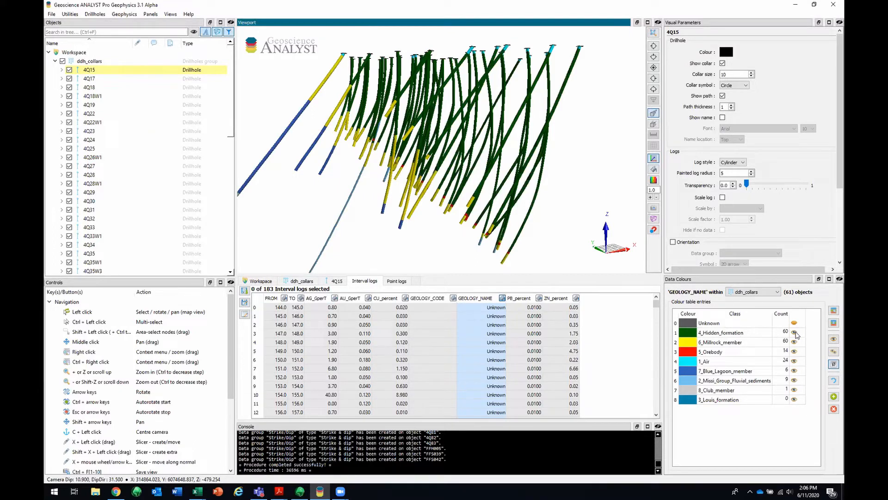
{"action": "left_click", "coordinate": [719, 332]}
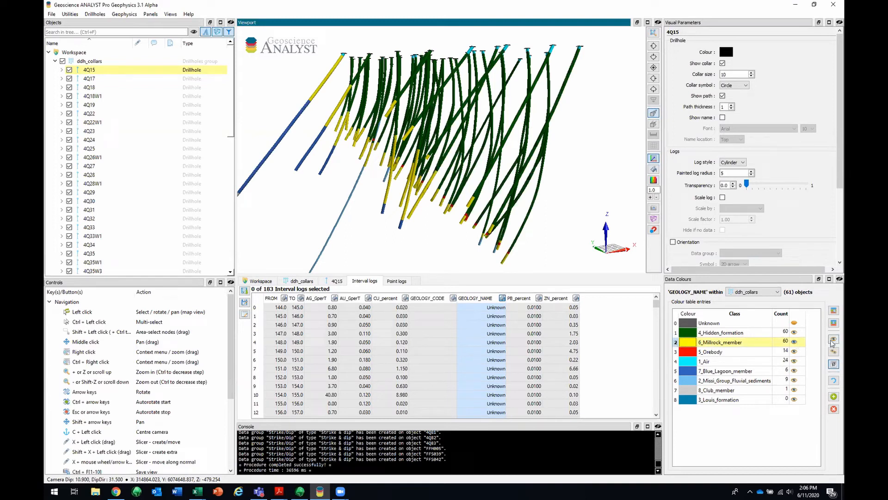
{"action": "mouse_move", "coordinate": [833, 340]}
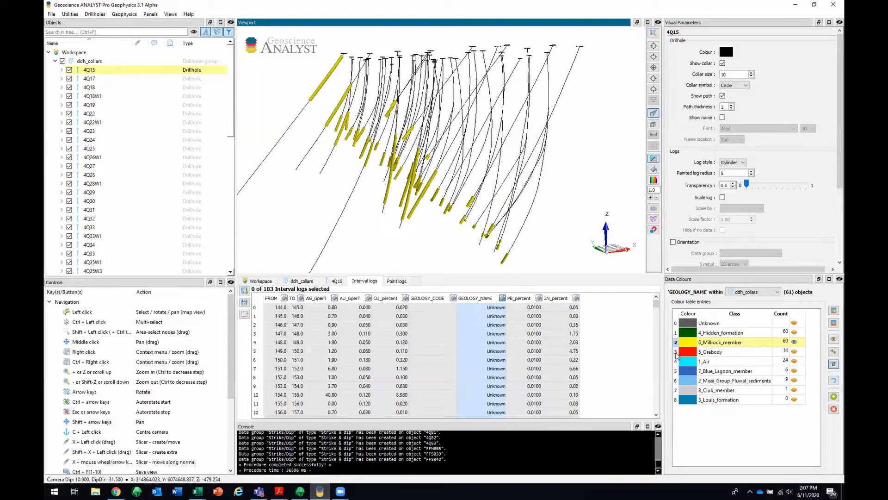
{"action": "left_click", "coordinate": [710, 351]}
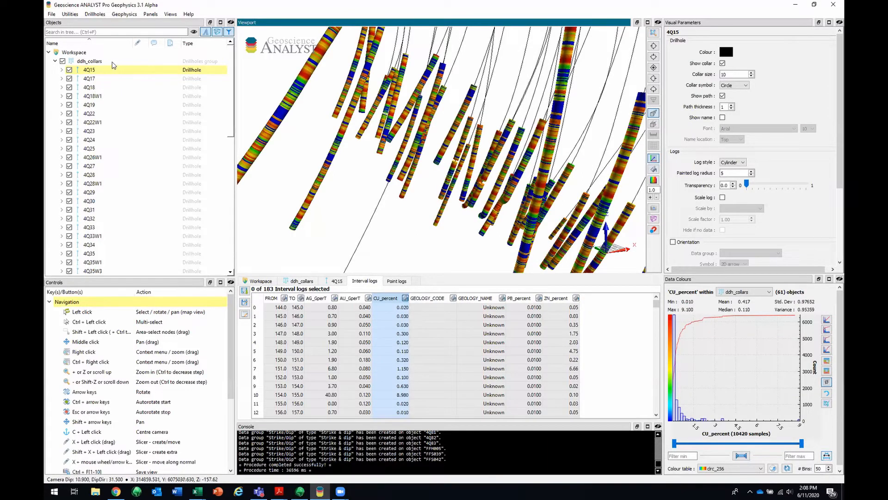
For the whole ddh_collars group, keep Cylinder log style, adjust transparency and scale thickness by ZN_percent.
{"action": "left_click", "coordinate": [90, 61]}
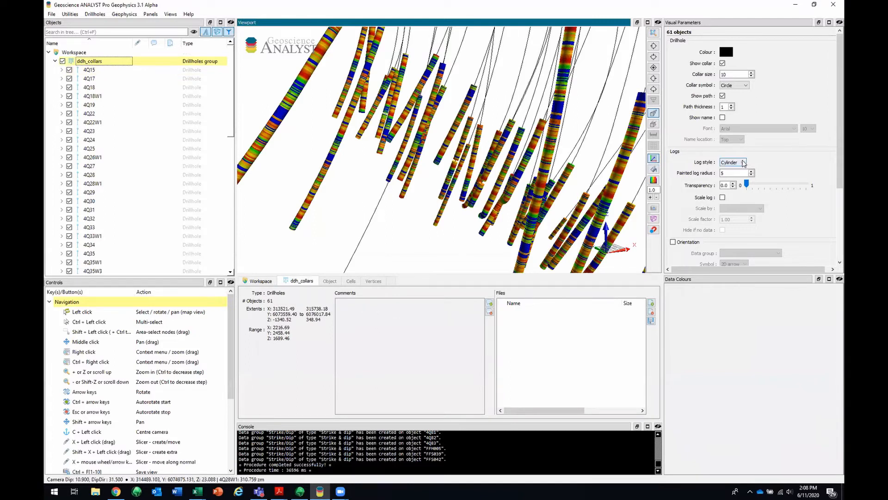
{"action": "left_click", "coordinate": [733, 161]}
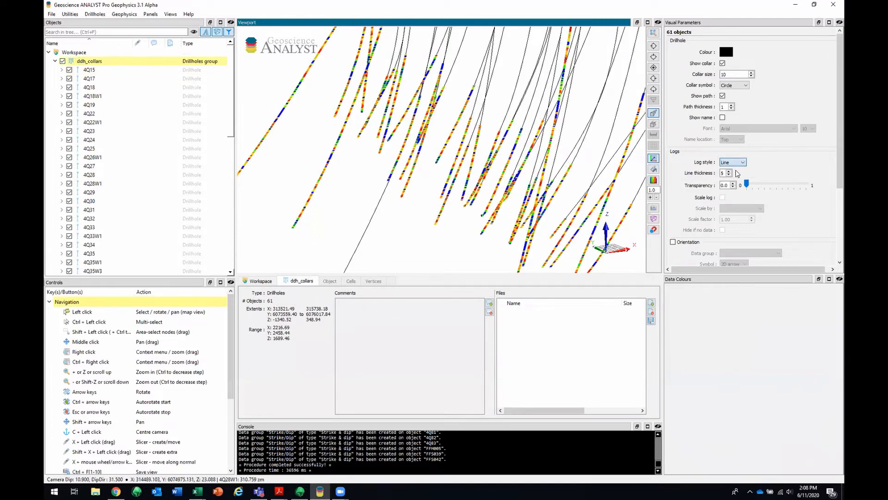
{"action": "left_click", "coordinate": [733, 162]}
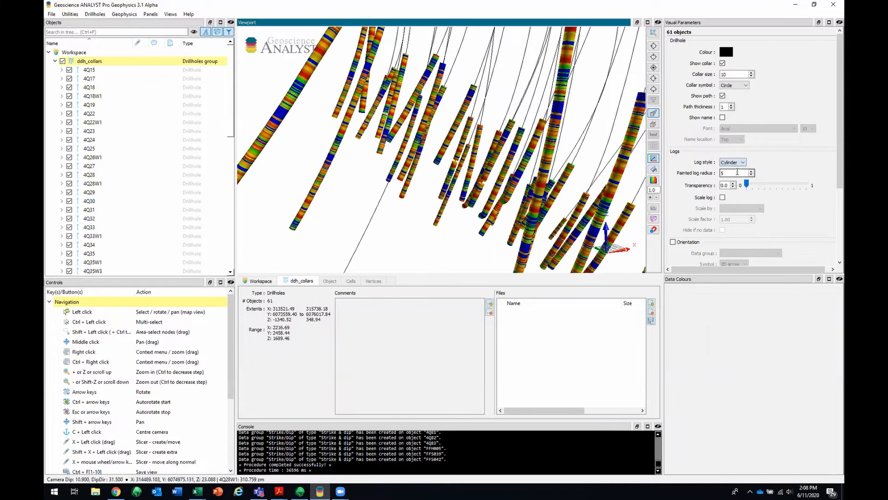
{"action": "left_click", "coordinate": [751, 175]}
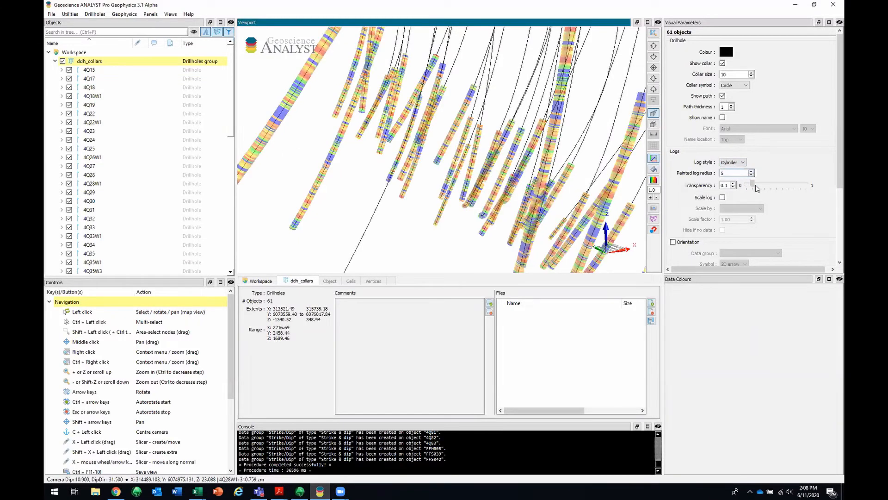
{"action": "left_click_drag", "start_coordinate": [761, 185], "coordinate": [747, 185]}
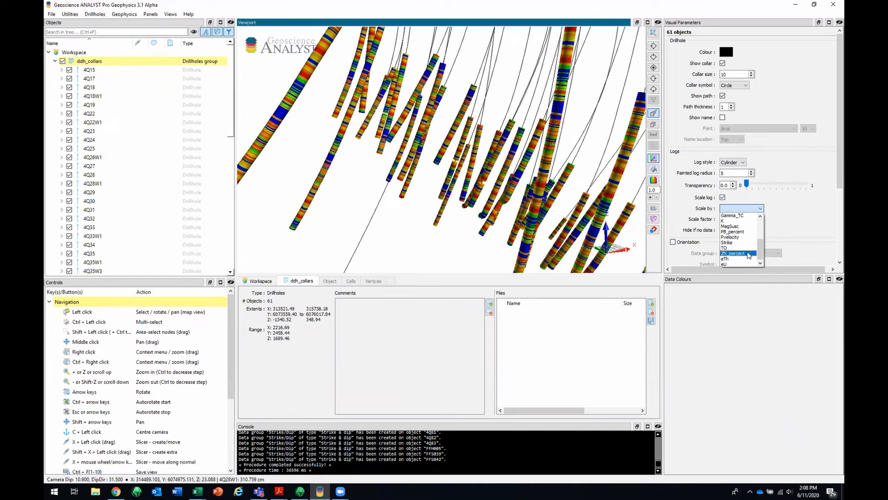
{"action": "left_click", "coordinate": [735, 254]}
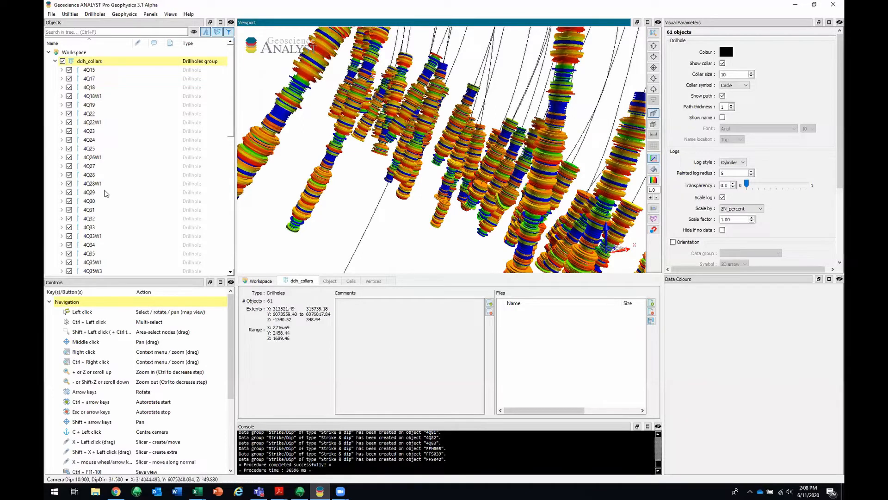
Select drillhole 4Q50 and show its Strike/Dip orientations as tablets.
{"action": "scroll", "scroll_direction": "down", "scroll_amount": 3}
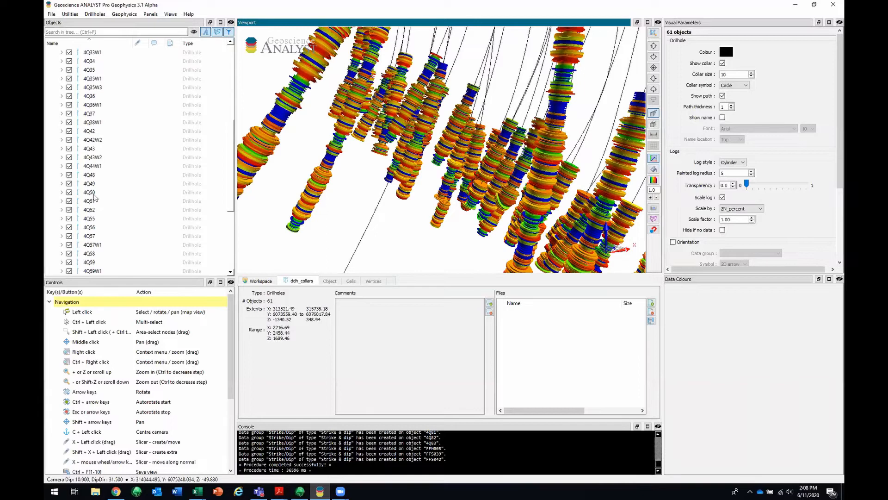
{"action": "left_click", "coordinate": [89, 192]}
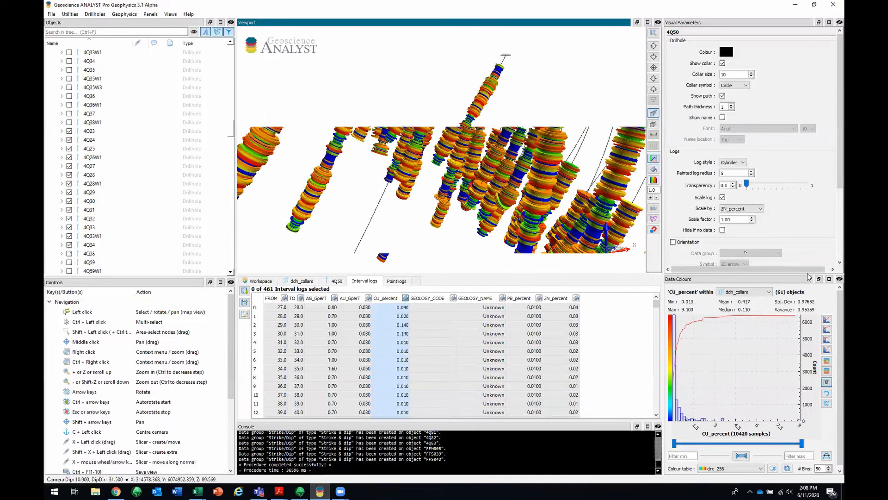
{"action": "left_click", "coordinate": [674, 241]}
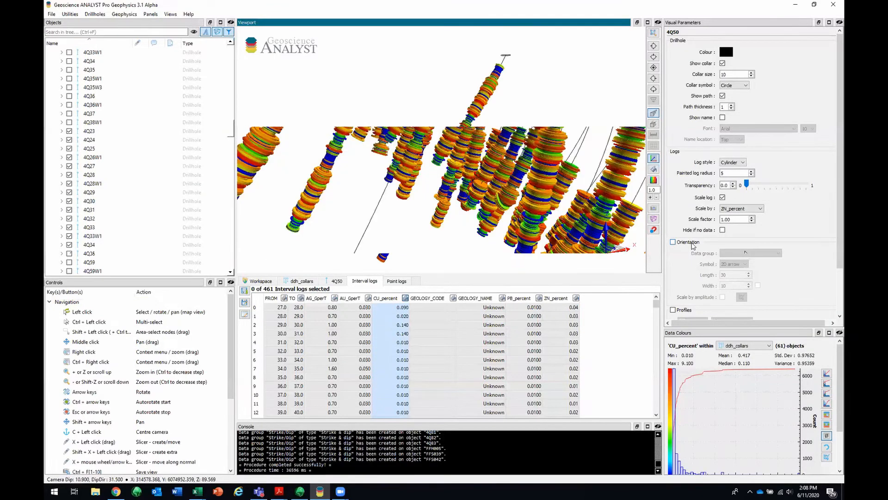
{"action": "left_click", "coordinate": [673, 242]}
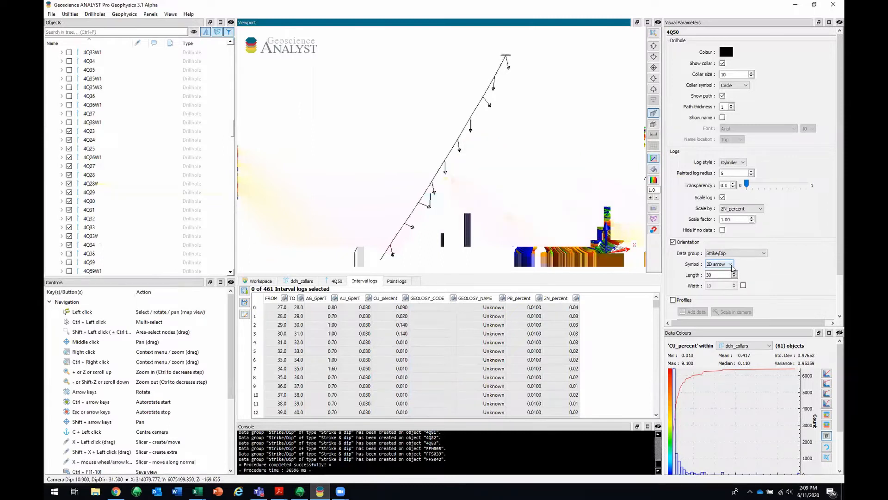
{"action": "left_click", "coordinate": [731, 263]}
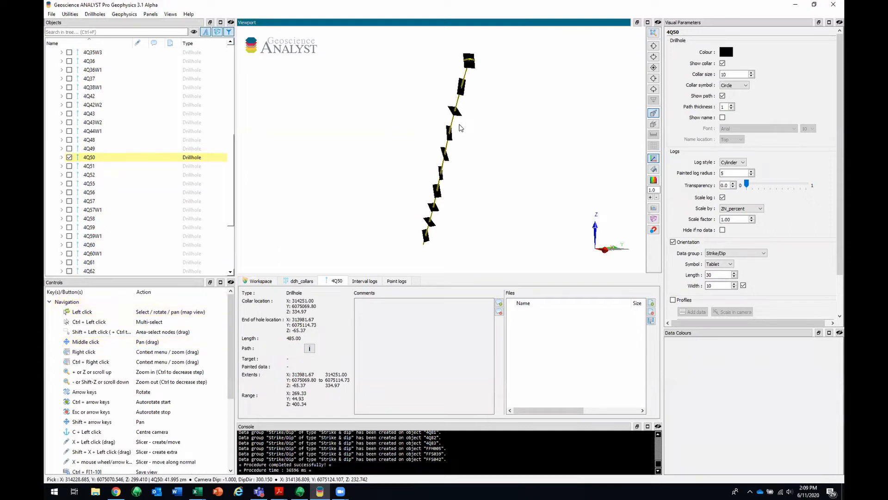
Colour 4Q50's orientation tablets by StructuralCode and show only the FOL1 class.
{"action": "left_click", "coordinate": [396, 281]}
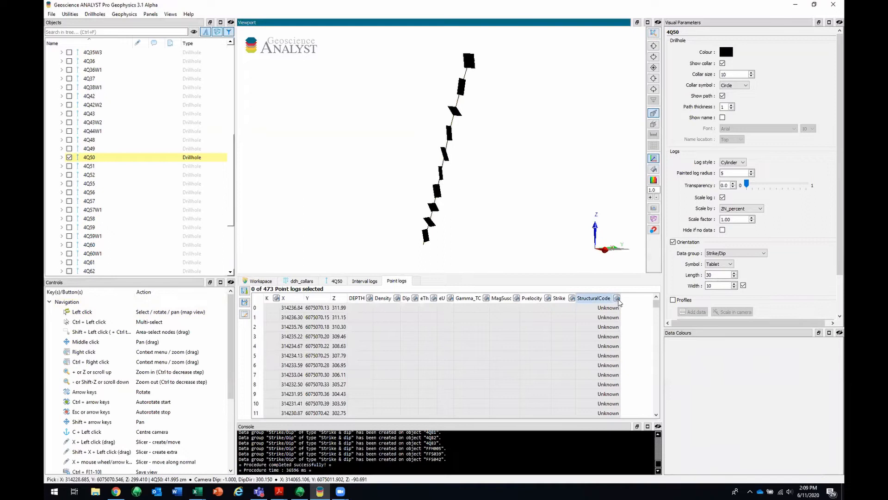
{"action": "left_click", "coordinate": [594, 298]}
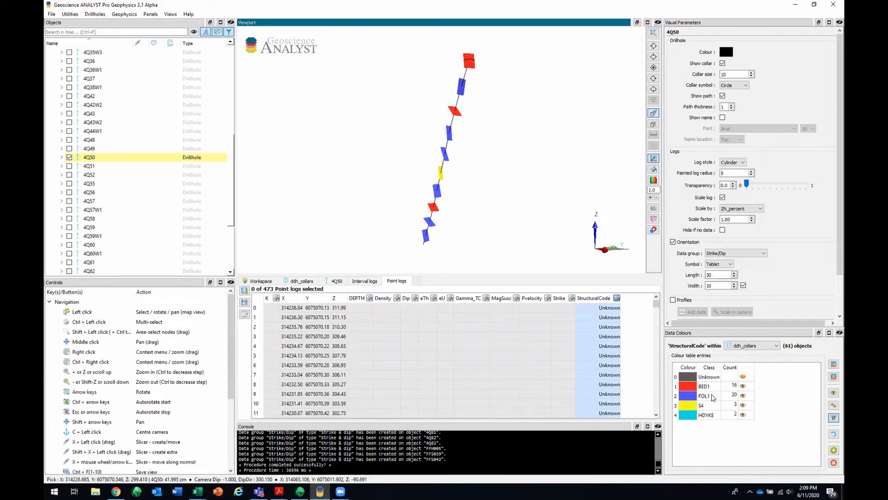
{"action": "mouse_move", "coordinate": [713, 398]}
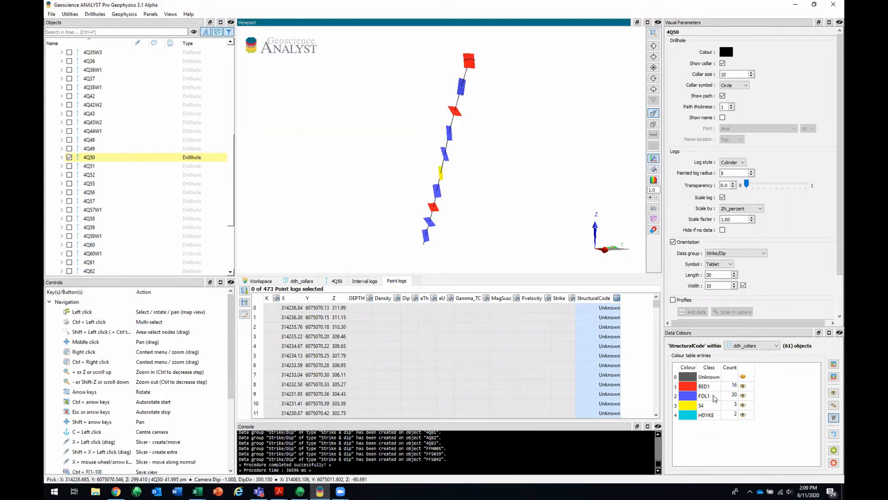
{"action": "left_click", "coordinate": [705, 395]}
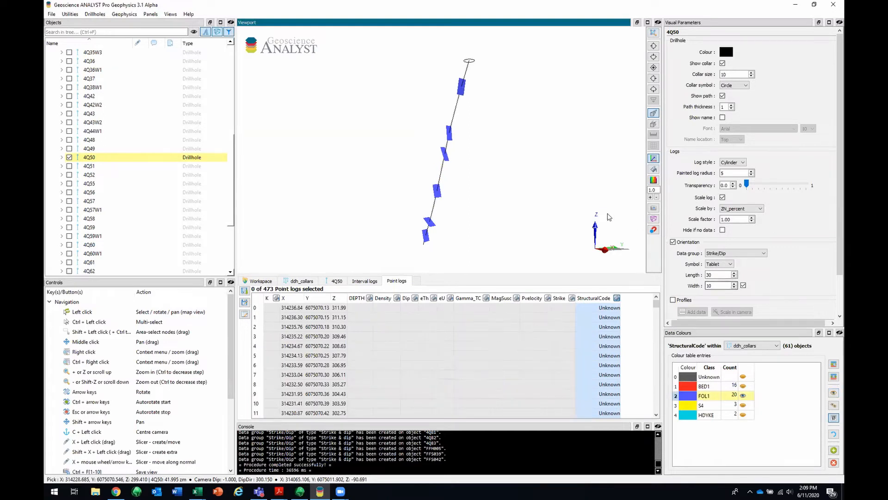
{"action": "mouse_move", "coordinate": [566, 212]}
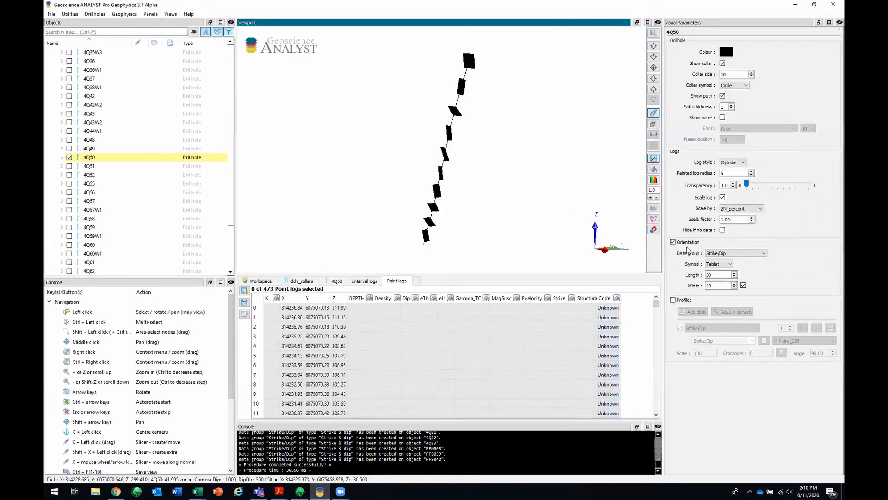
Hide the orientation tablets and plot CU_percent as a blue, width-2 downhole profile.
{"action": "left_click", "coordinate": [673, 241]}
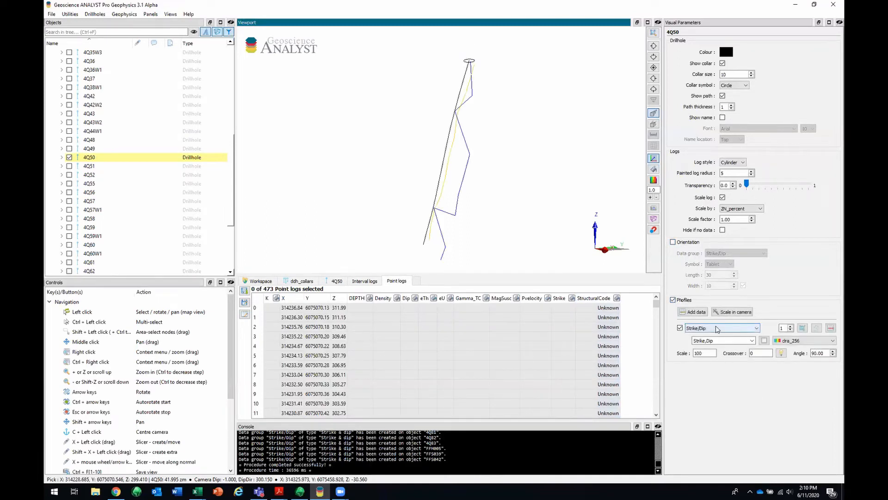
{"action": "left_click", "coordinate": [720, 328]}
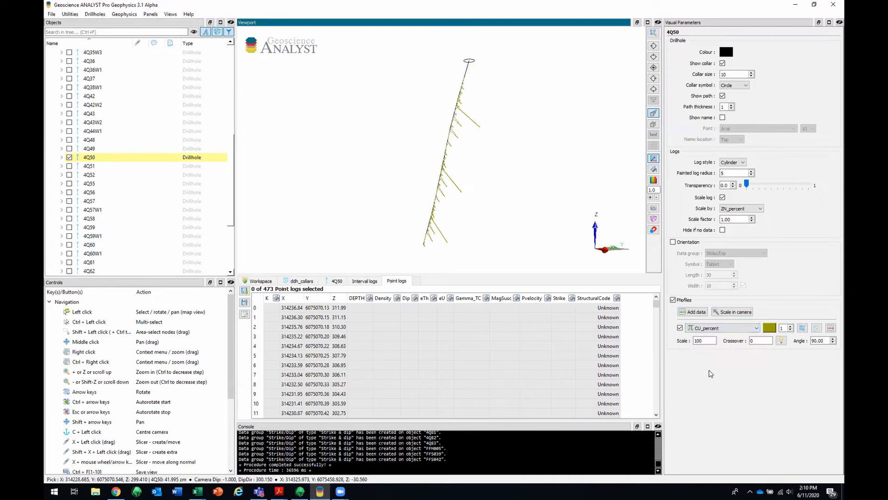
{"action": "left_click", "coordinate": [725, 52]}
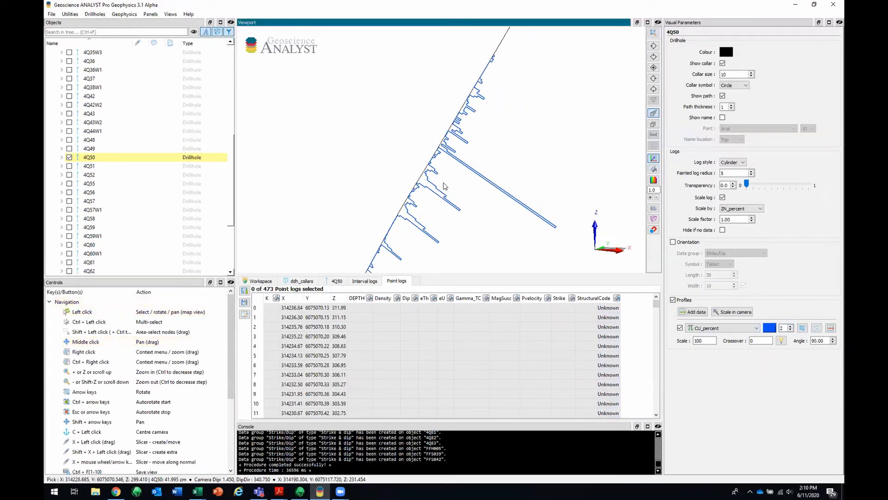
Add a second ZN_percent profile coloured red.
{"action": "left_click", "coordinate": [692, 312]}
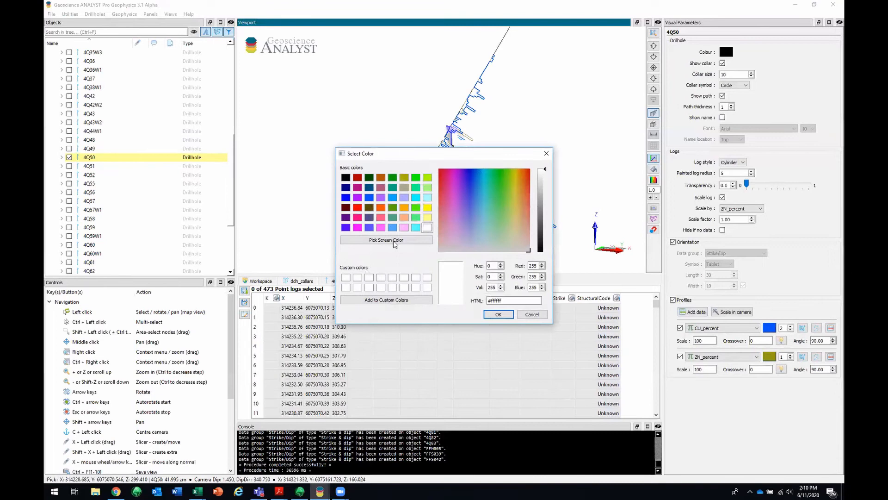
{"action": "left_click", "coordinate": [498, 314]}
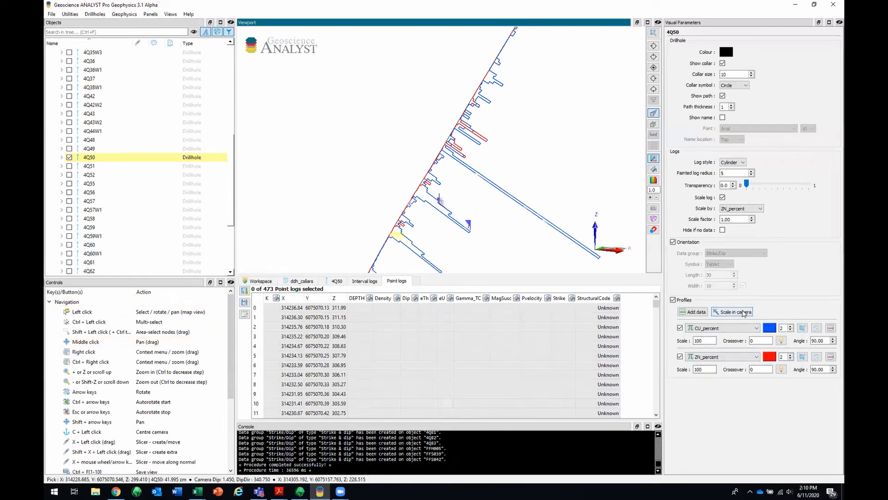
Rescale the profiles, plot zinc at angle 180 and set both crossovers to -1.
{"action": "left_click", "coordinate": [732, 312]}
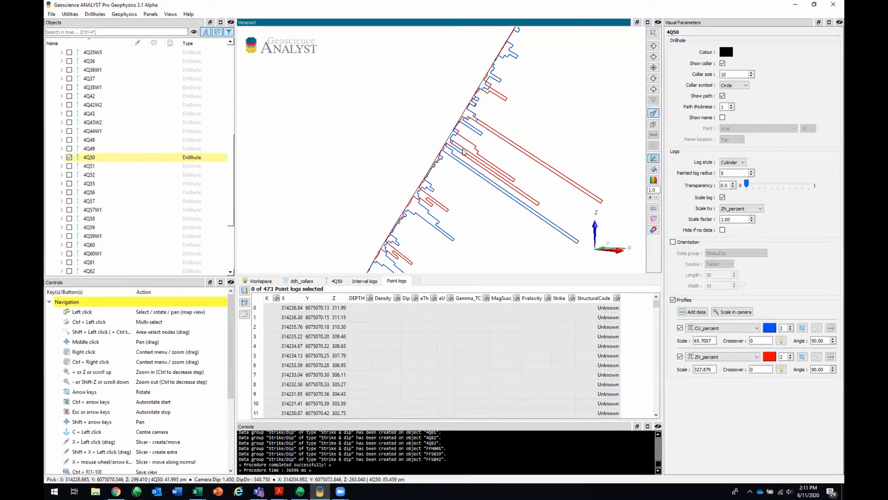
{"action": "mouse_move", "coordinate": [462, 150]}
{"action": "type", "text": "180"}
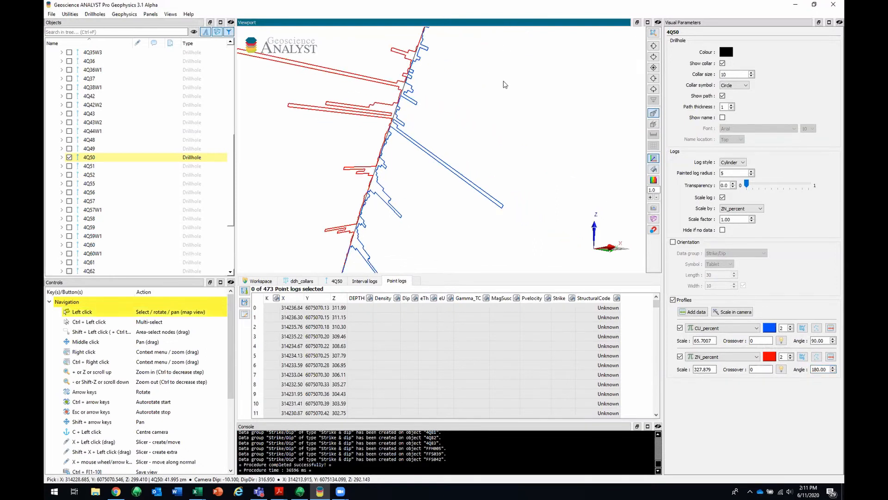
{"action": "left_click_drag", "start_coordinate": [504, 85], "coordinate": [494, 193]}
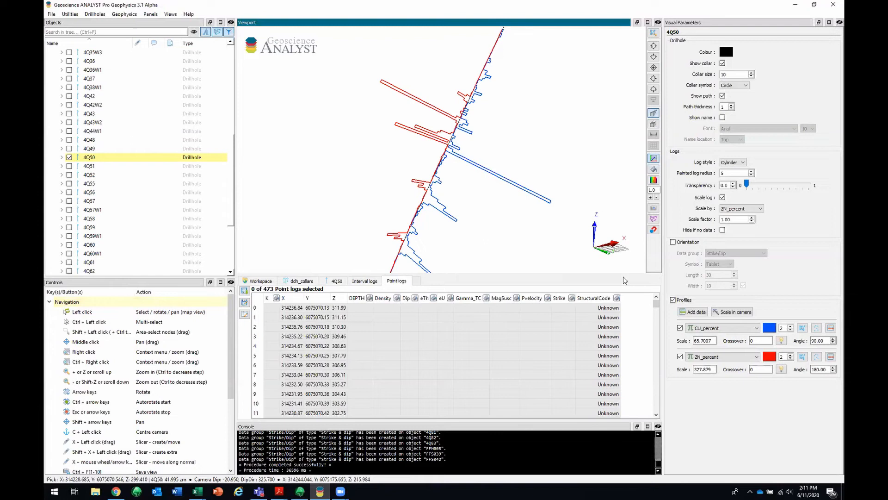
{"action": "left_click", "coordinate": [761, 340]}
{"action": "type", "text": "-1"}
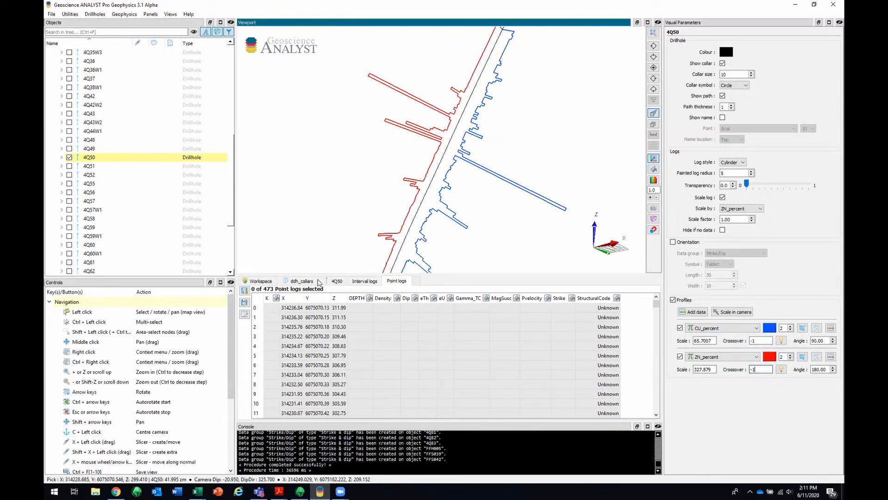
{"action": "left_click", "coordinate": [364, 281]}
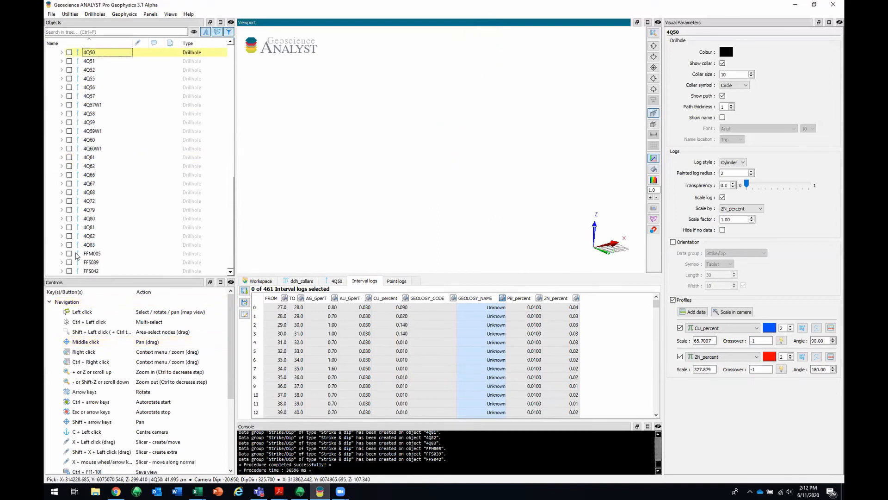
Display drillhole FFS039 instead of 4Q50 with downhole profiles enabled.
{"action": "left_click", "coordinate": [90, 261]}
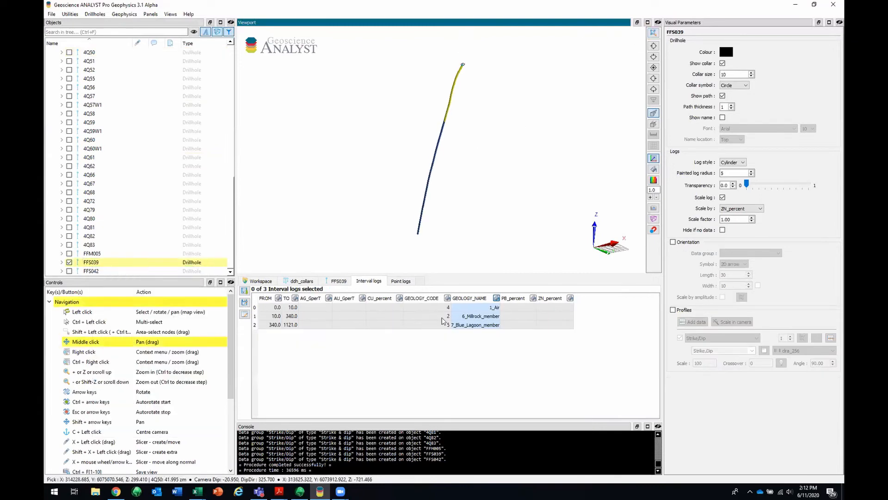
{"action": "left_click", "coordinate": [674, 309]}
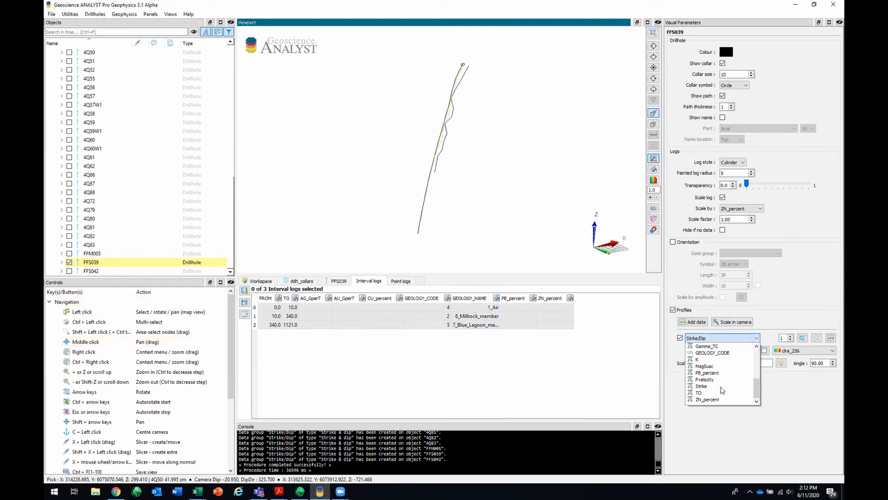
Plot MagSusc on FFS039 as an orange, thicker profile line.
{"action": "left_click", "coordinate": [705, 366]}
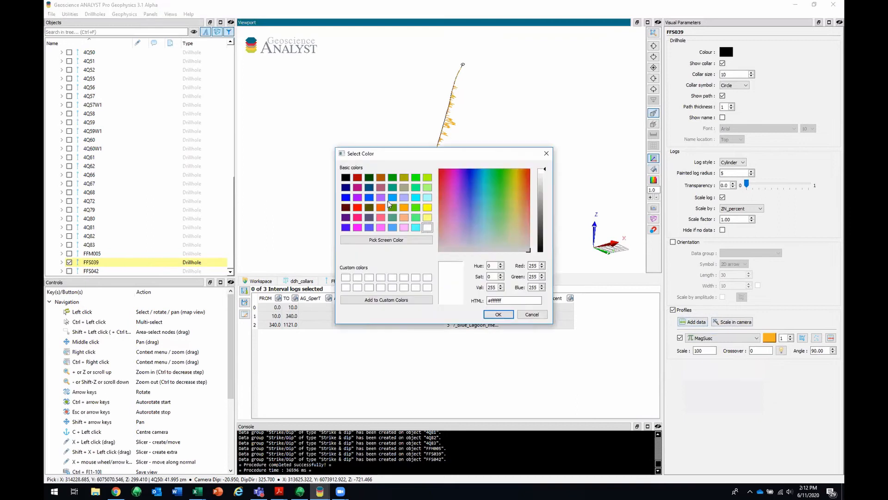
{"action": "left_click", "coordinate": [498, 315]}
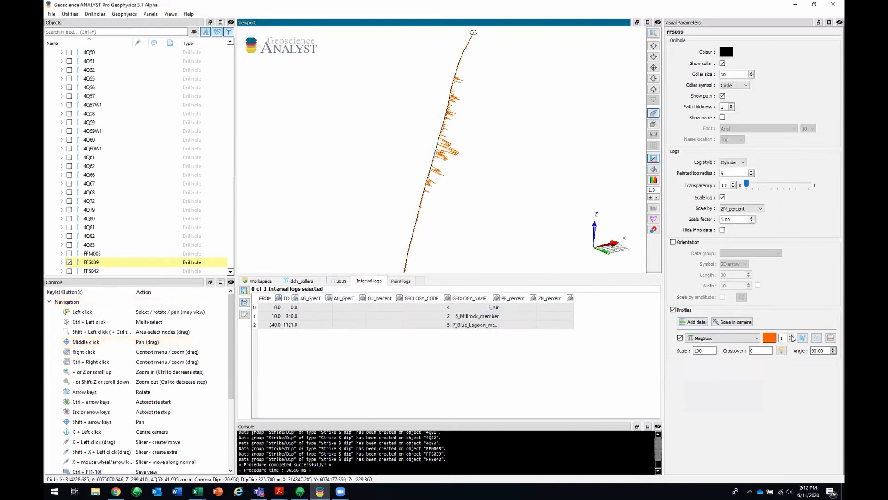
{"action": "left_click", "coordinate": [791, 335]}
{"action": "type", "text": "3"}
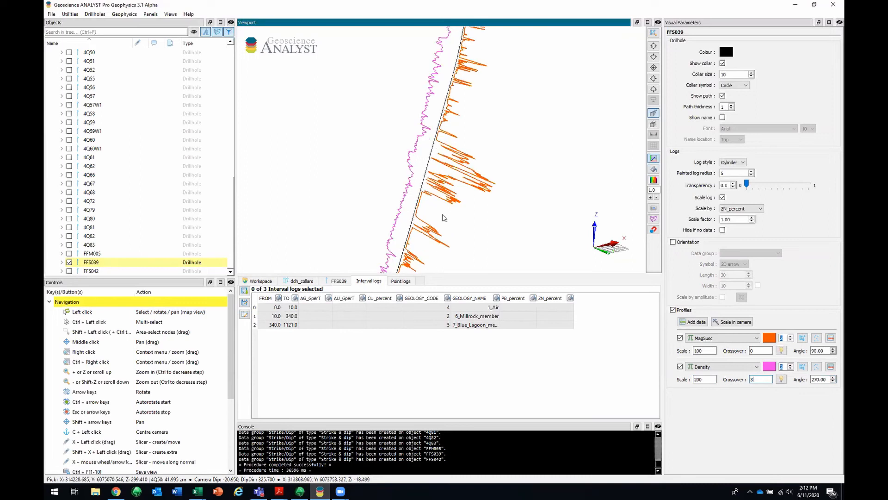
Rotate the view to inspect the Density and MagSusc profiles side by side.
{"action": "left_click_drag", "start_coordinate": [445, 219], "coordinate": [442, 223]}
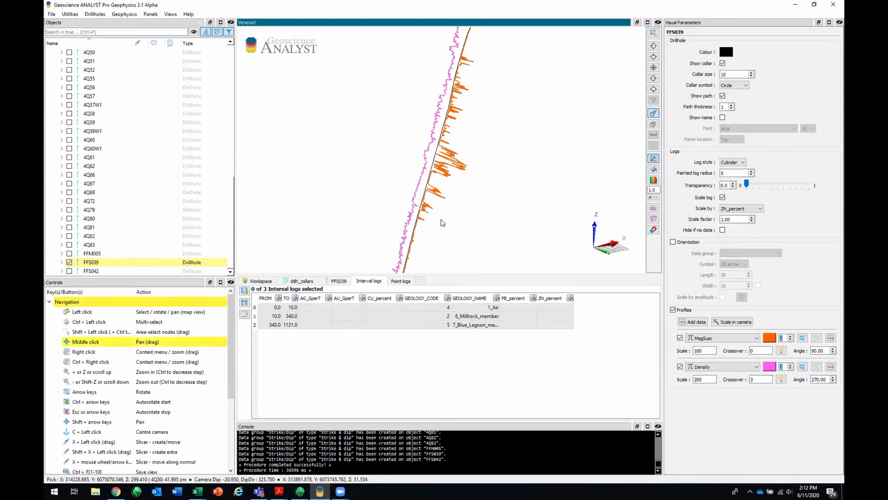